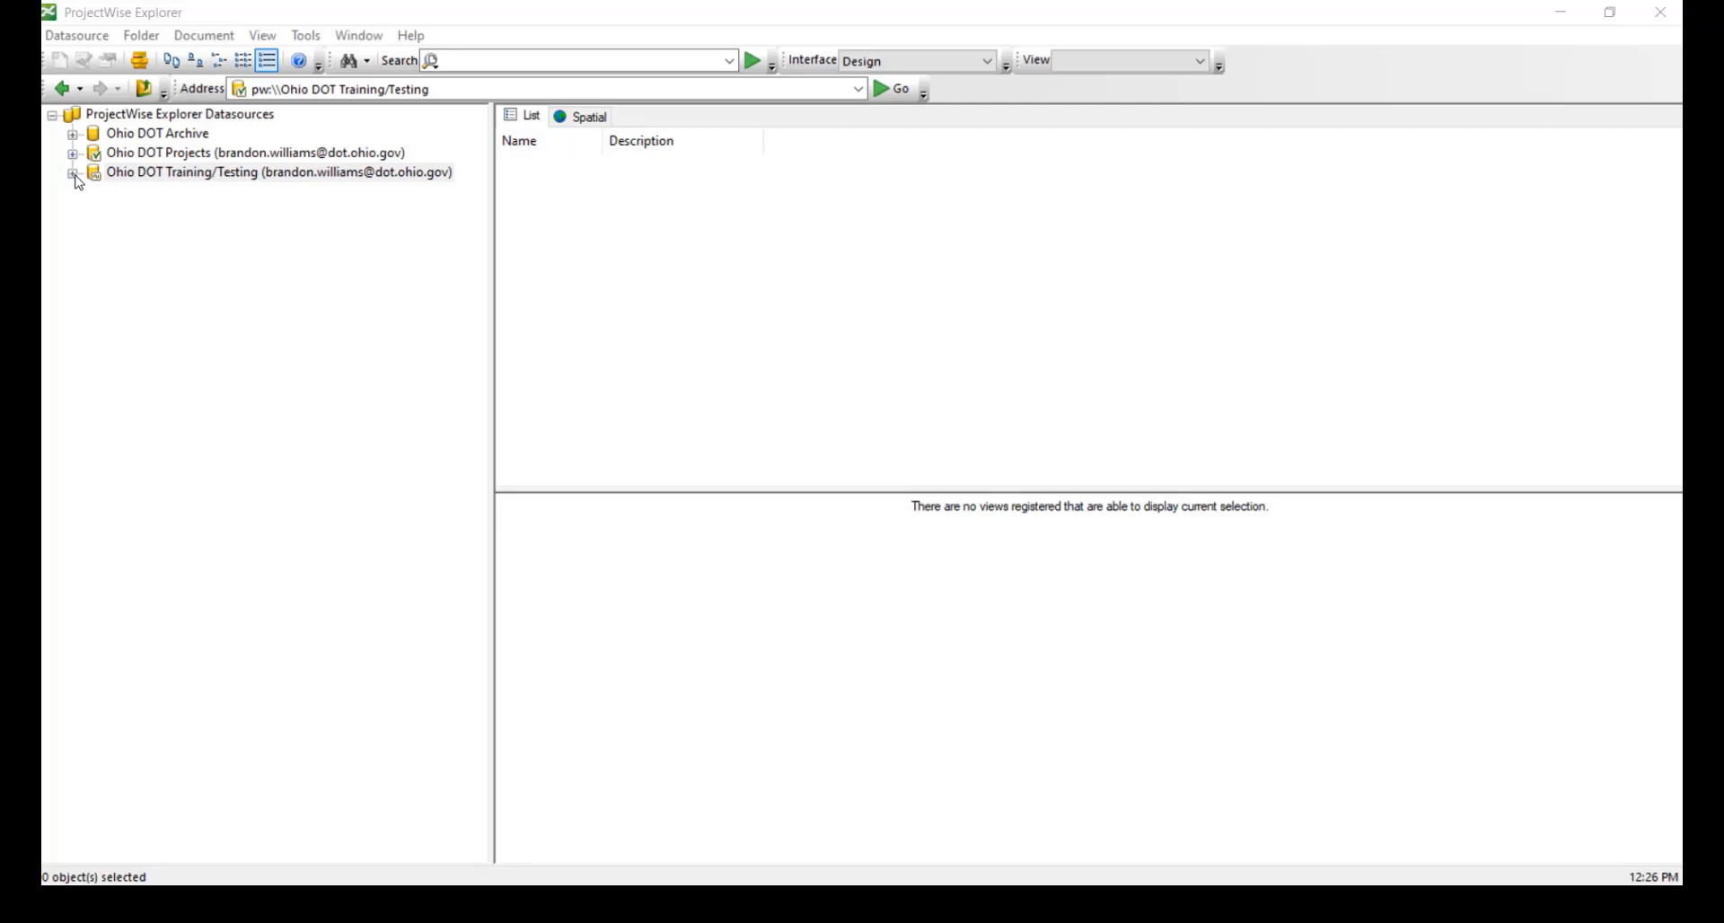
Browse Documents > 01 Active Projects > District 04 > Mahoning to project folder 86622, then collapse the tree
left_click(76, 174)
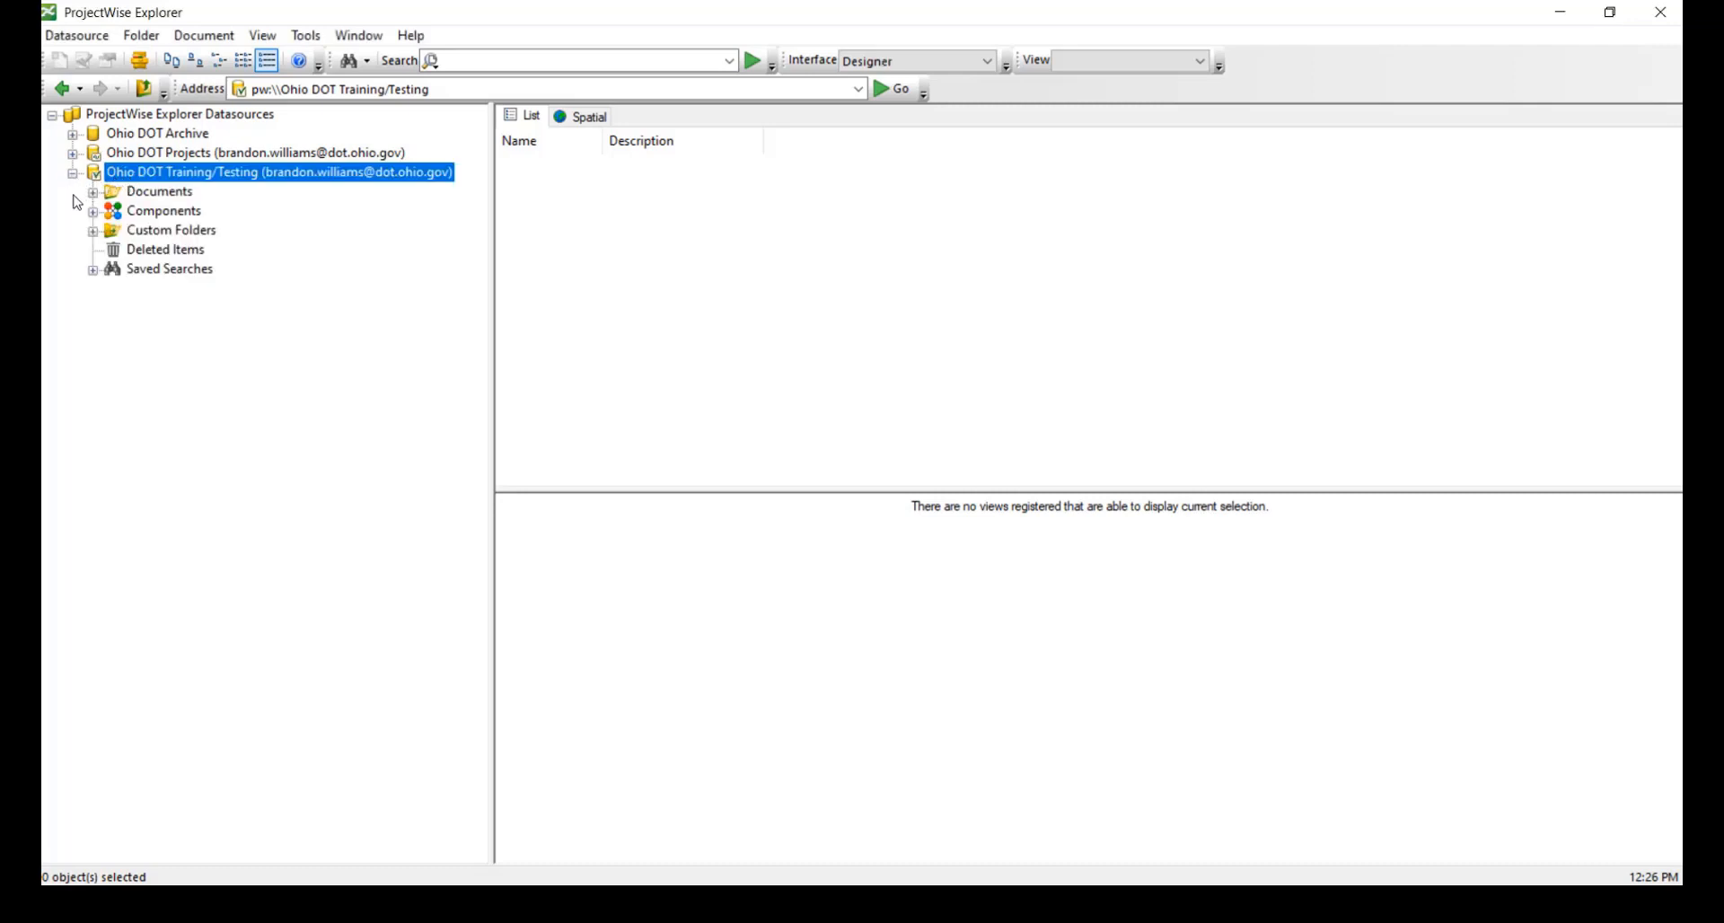
left_click(93, 191)
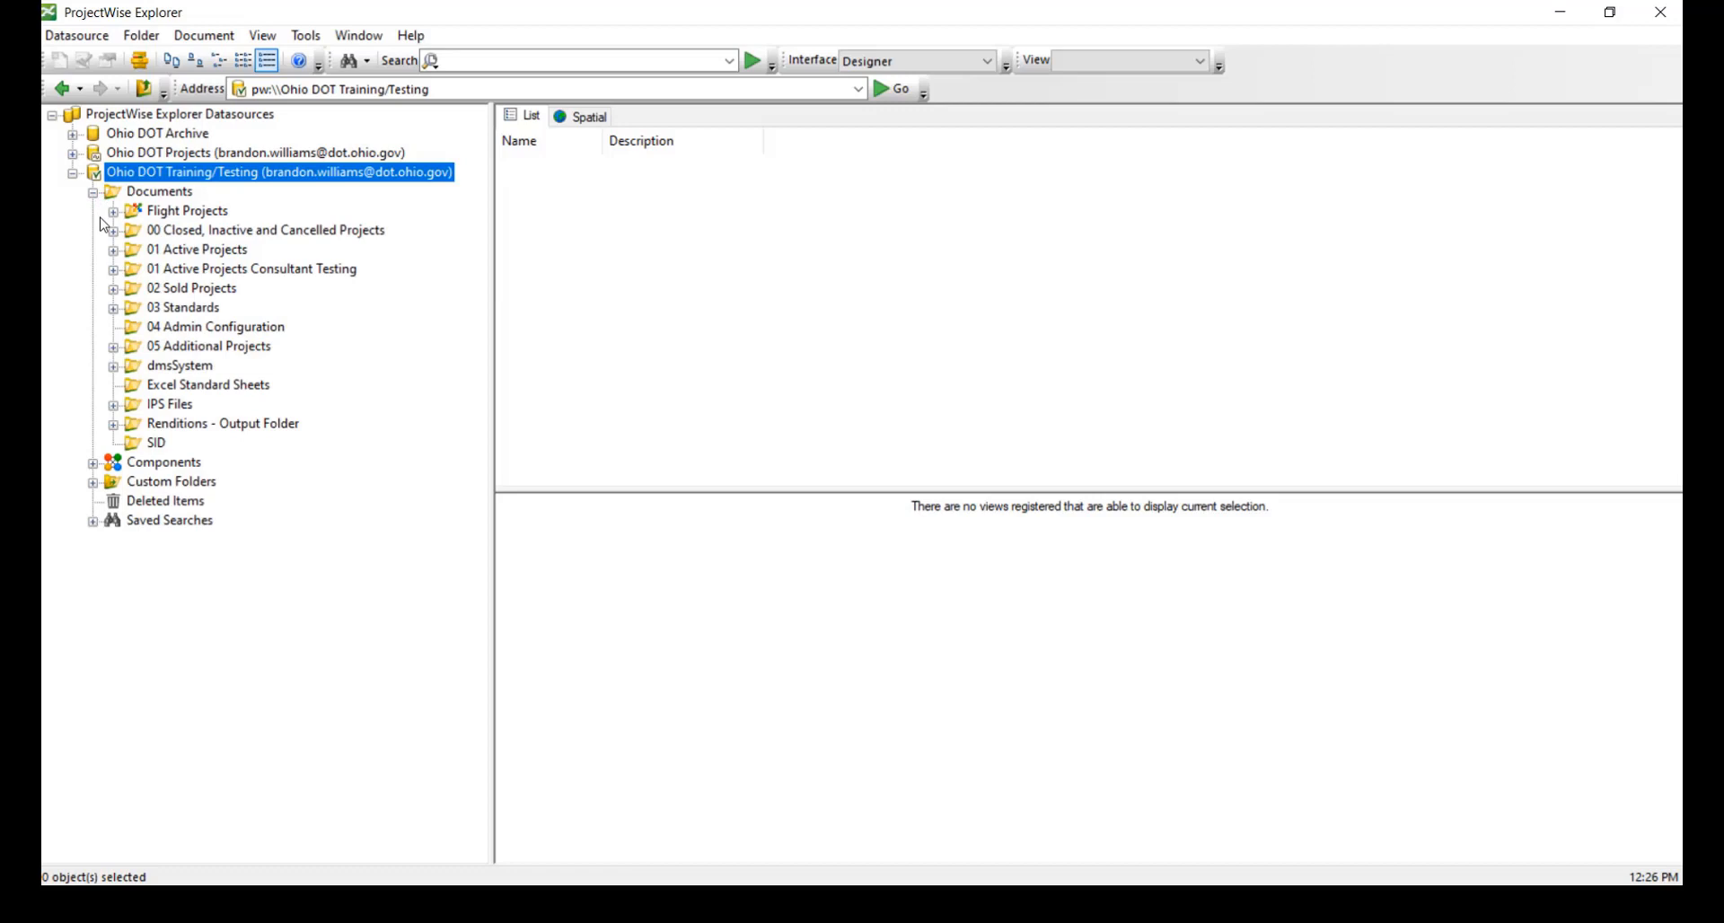
left_click(114, 249)
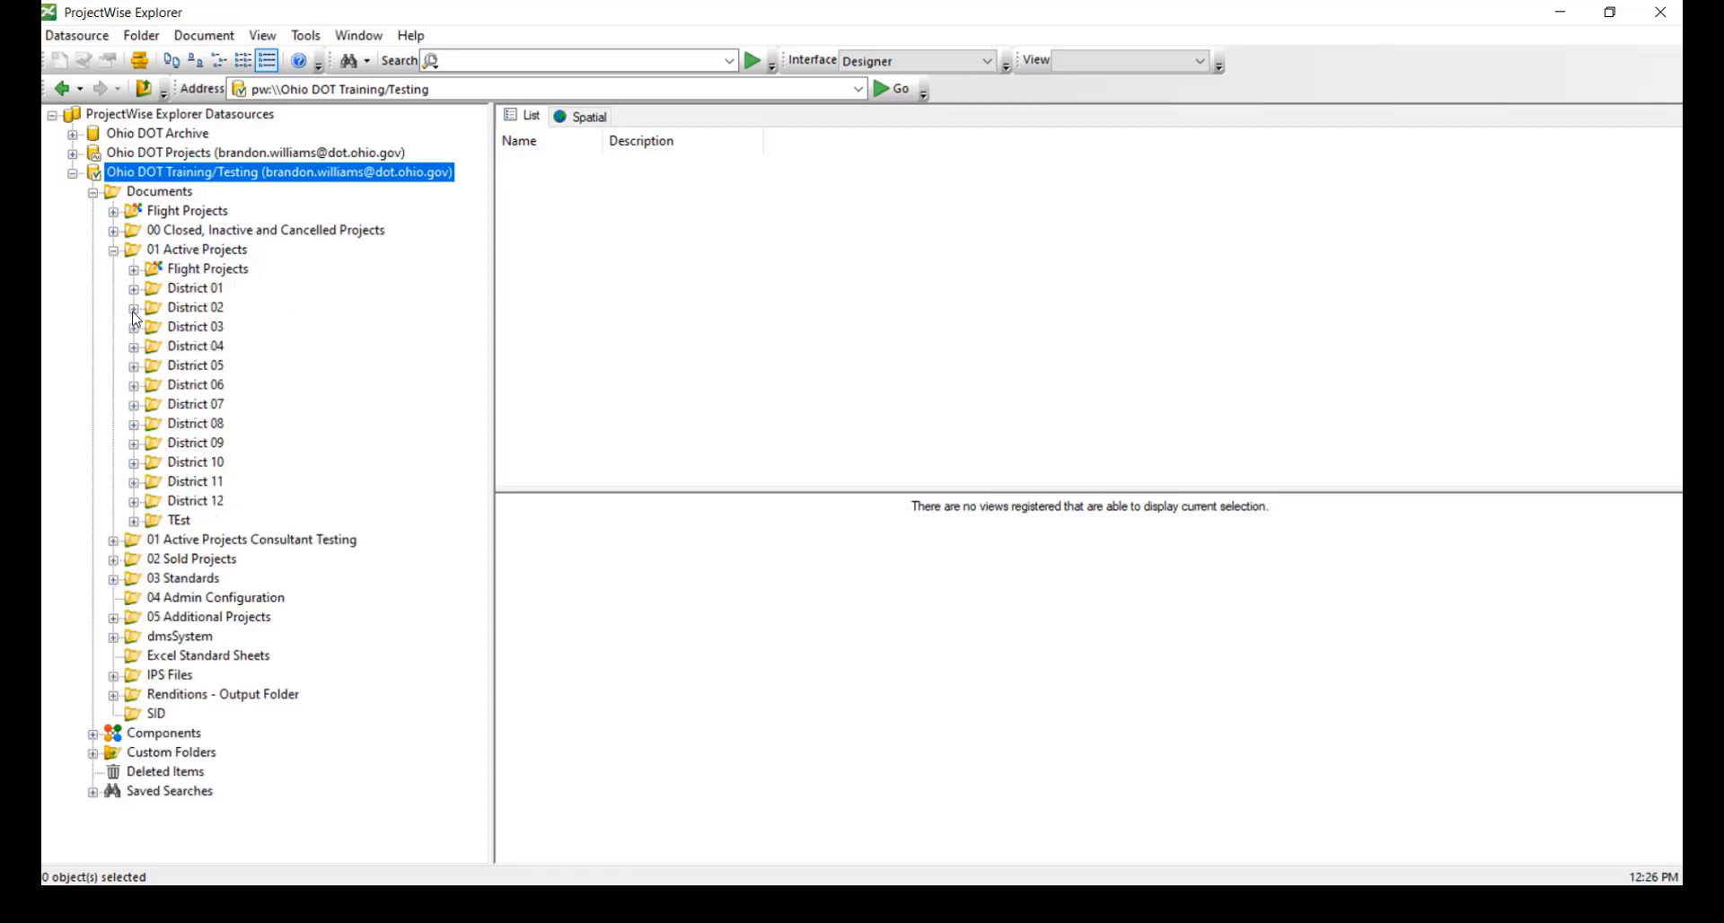
left_click(132, 345)
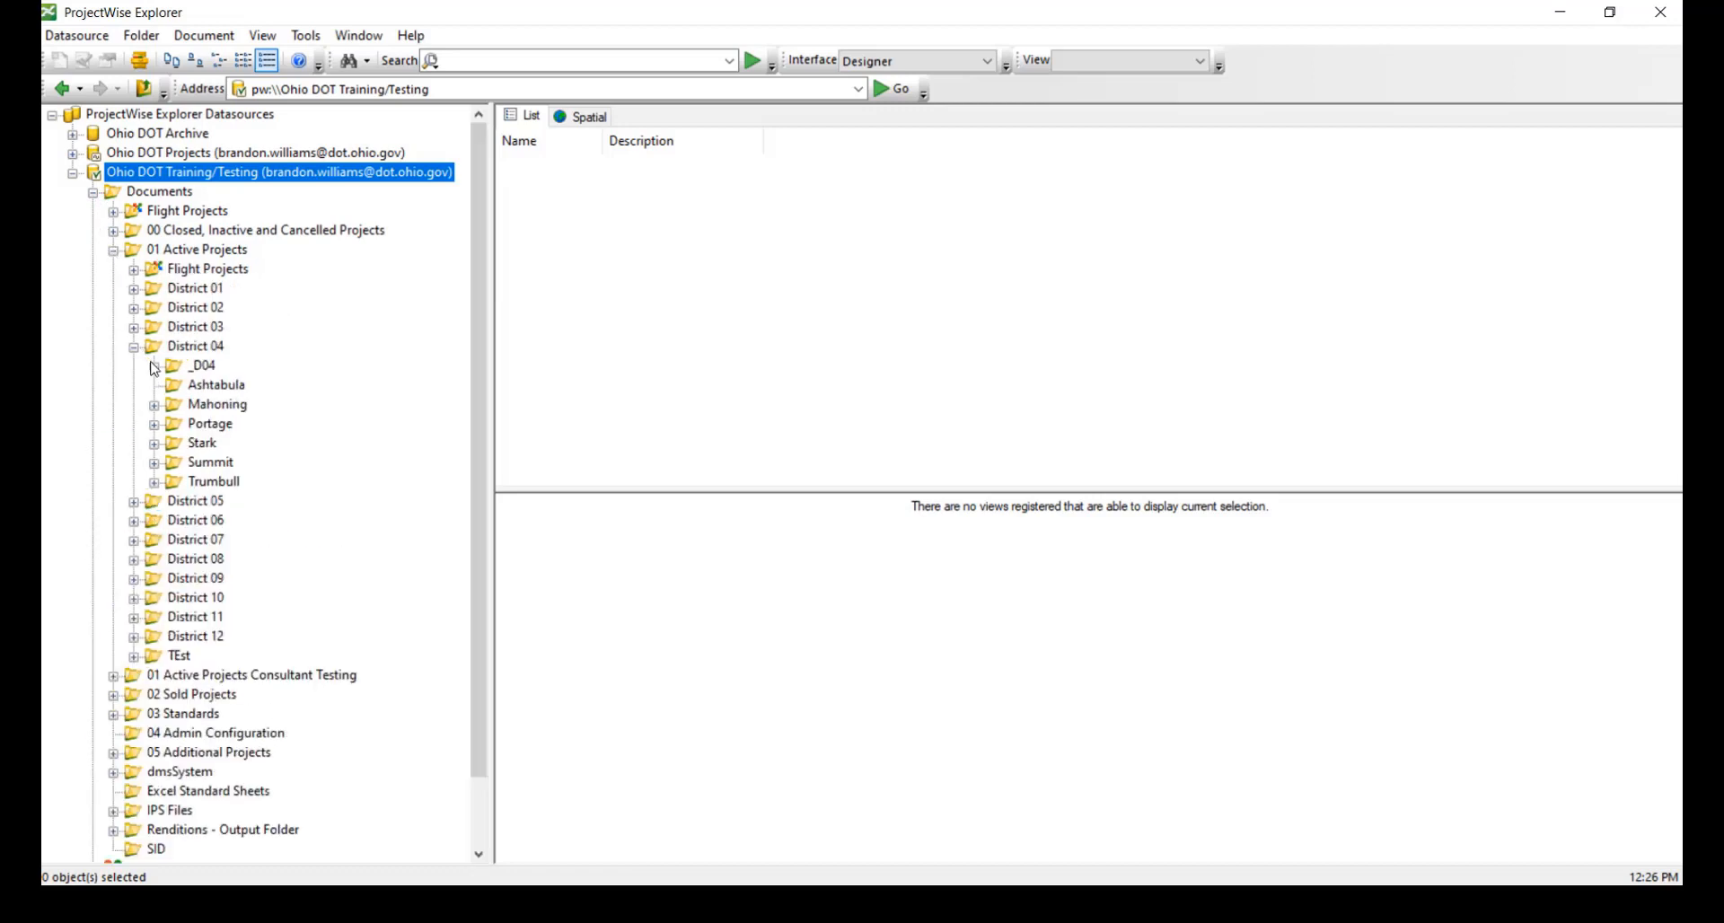
left_click(155, 404)
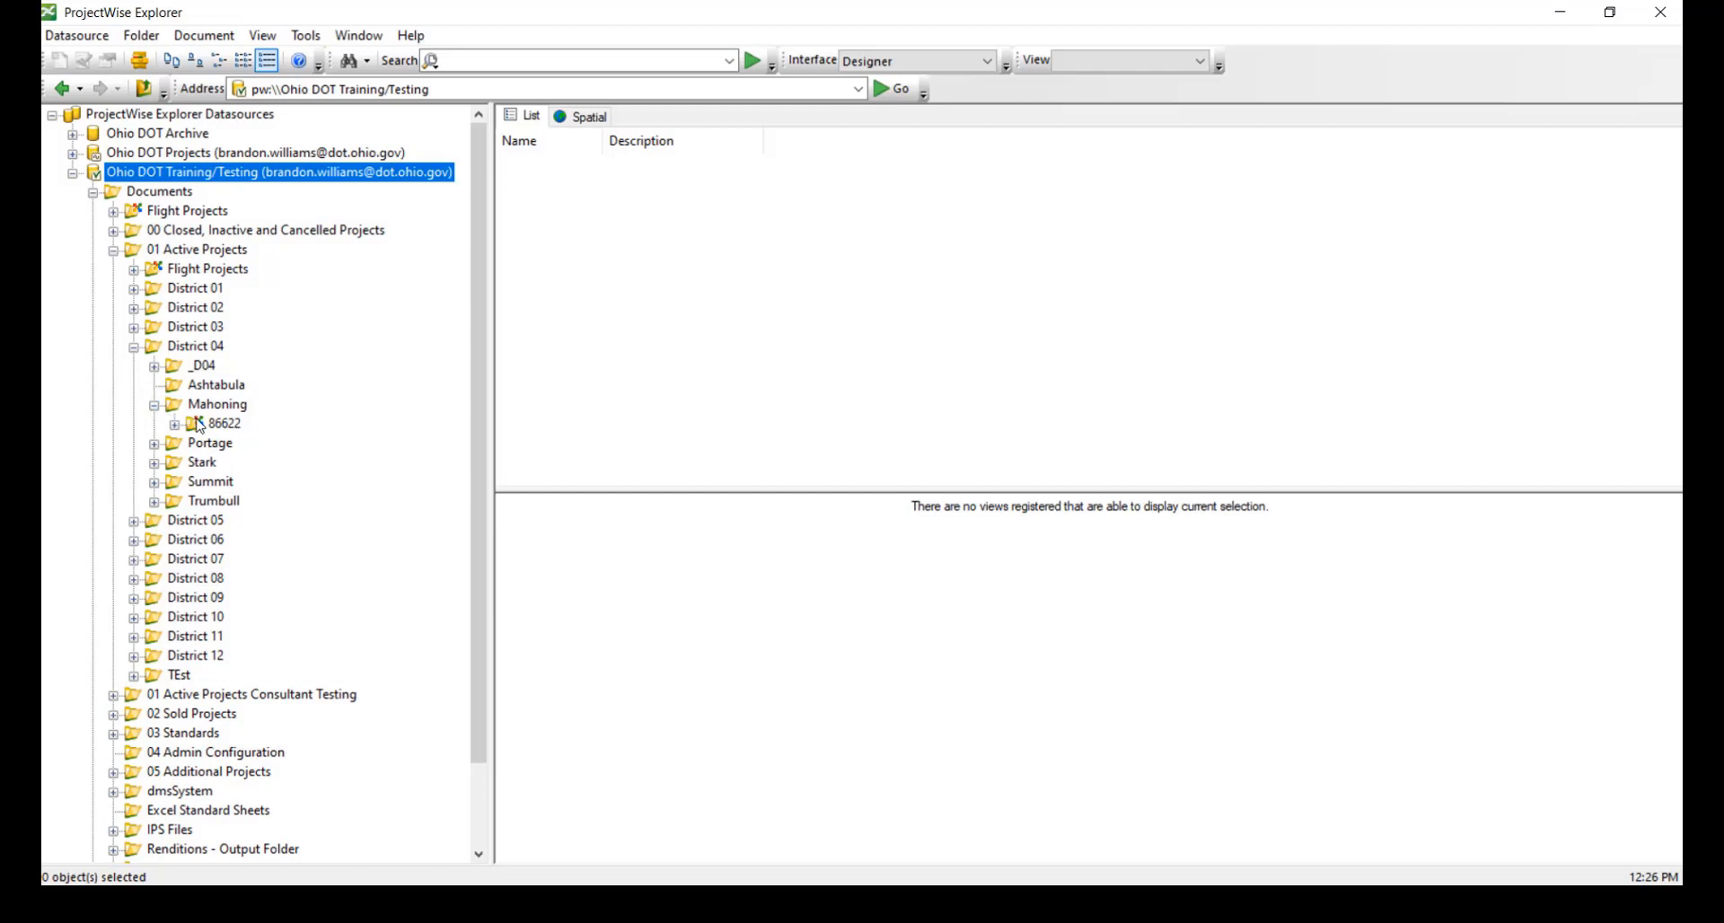
left_click(223, 424)
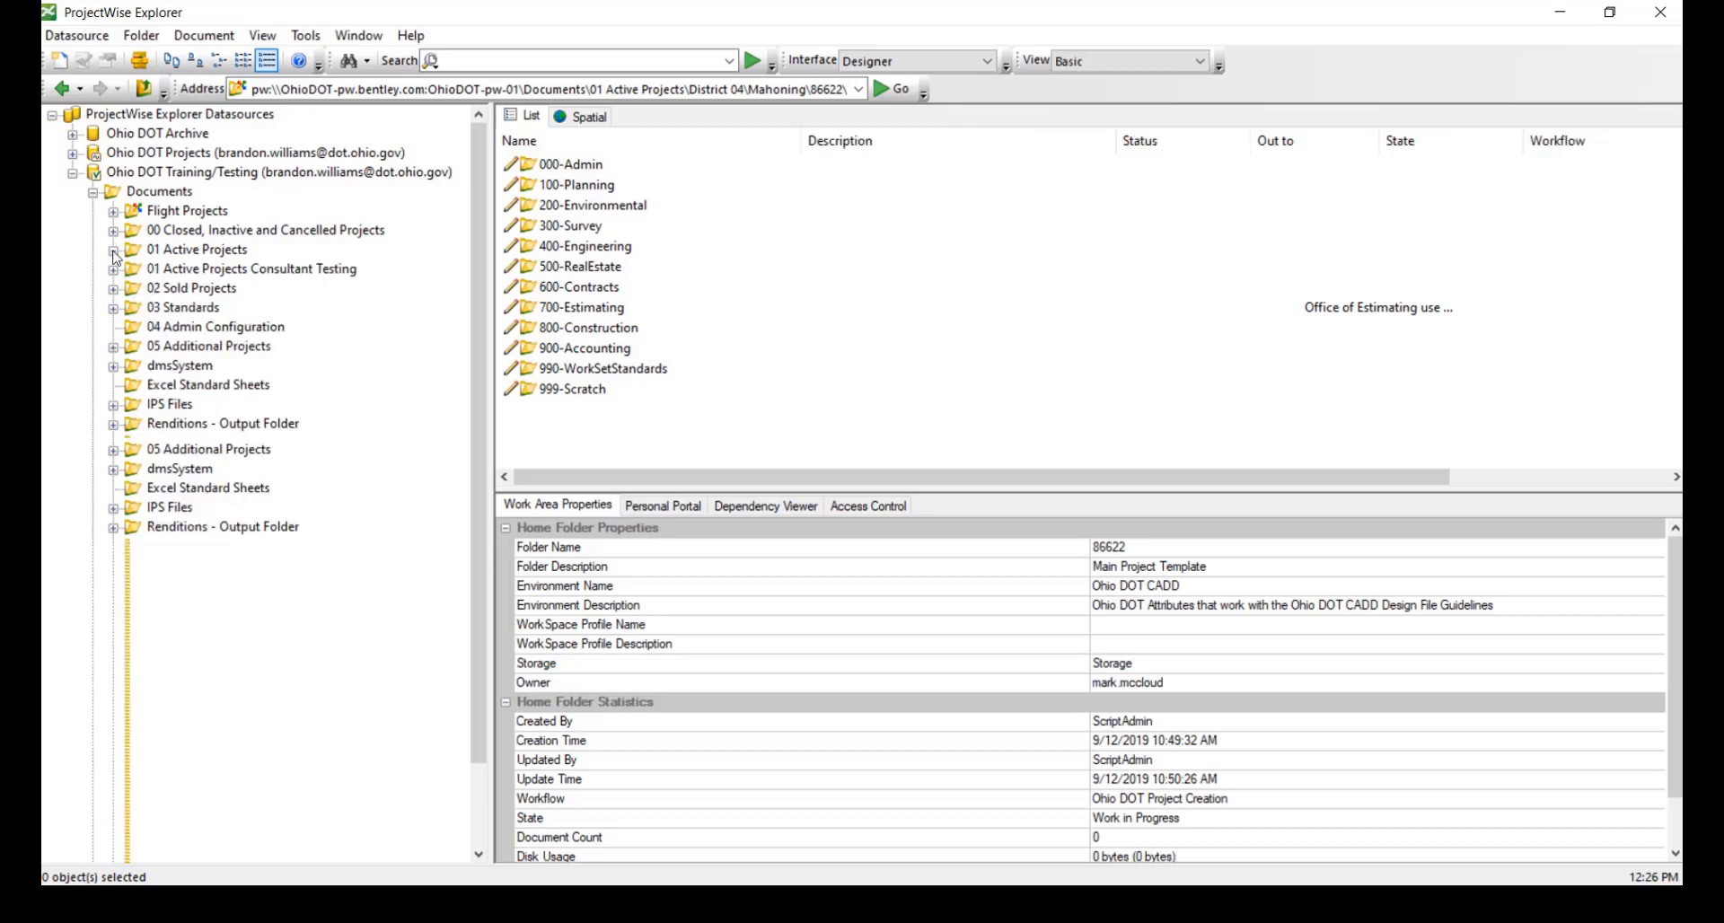
left_click(196, 248)
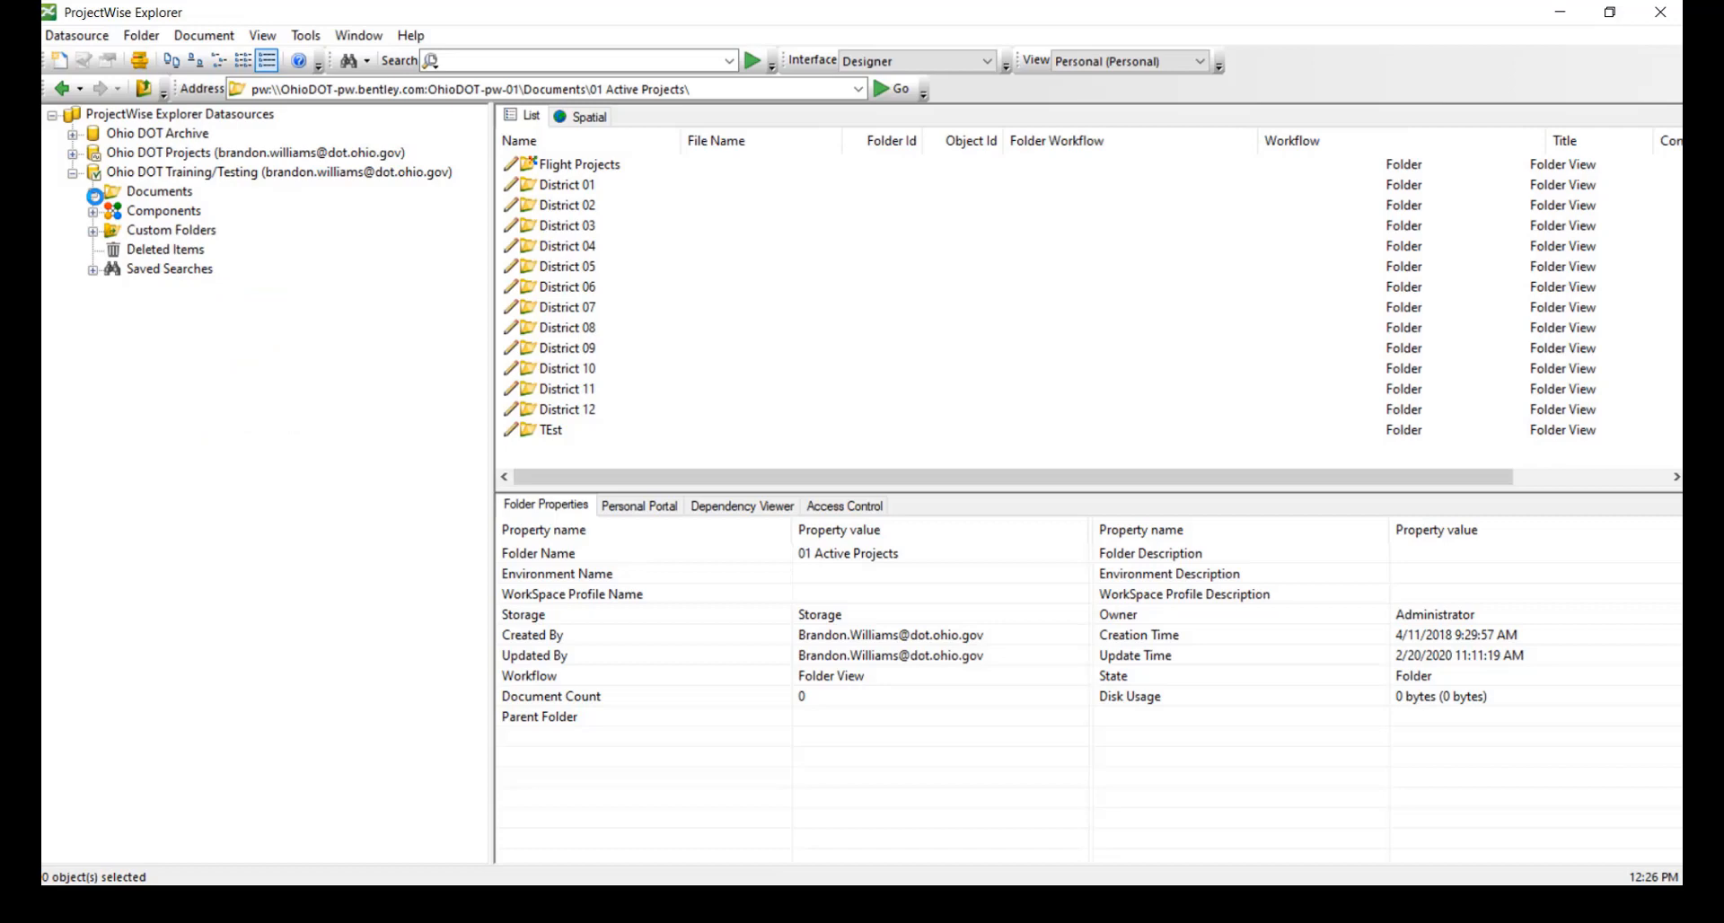
Create a custom folder named 'MY Projects' under Personal Folders
left_click(158, 190)
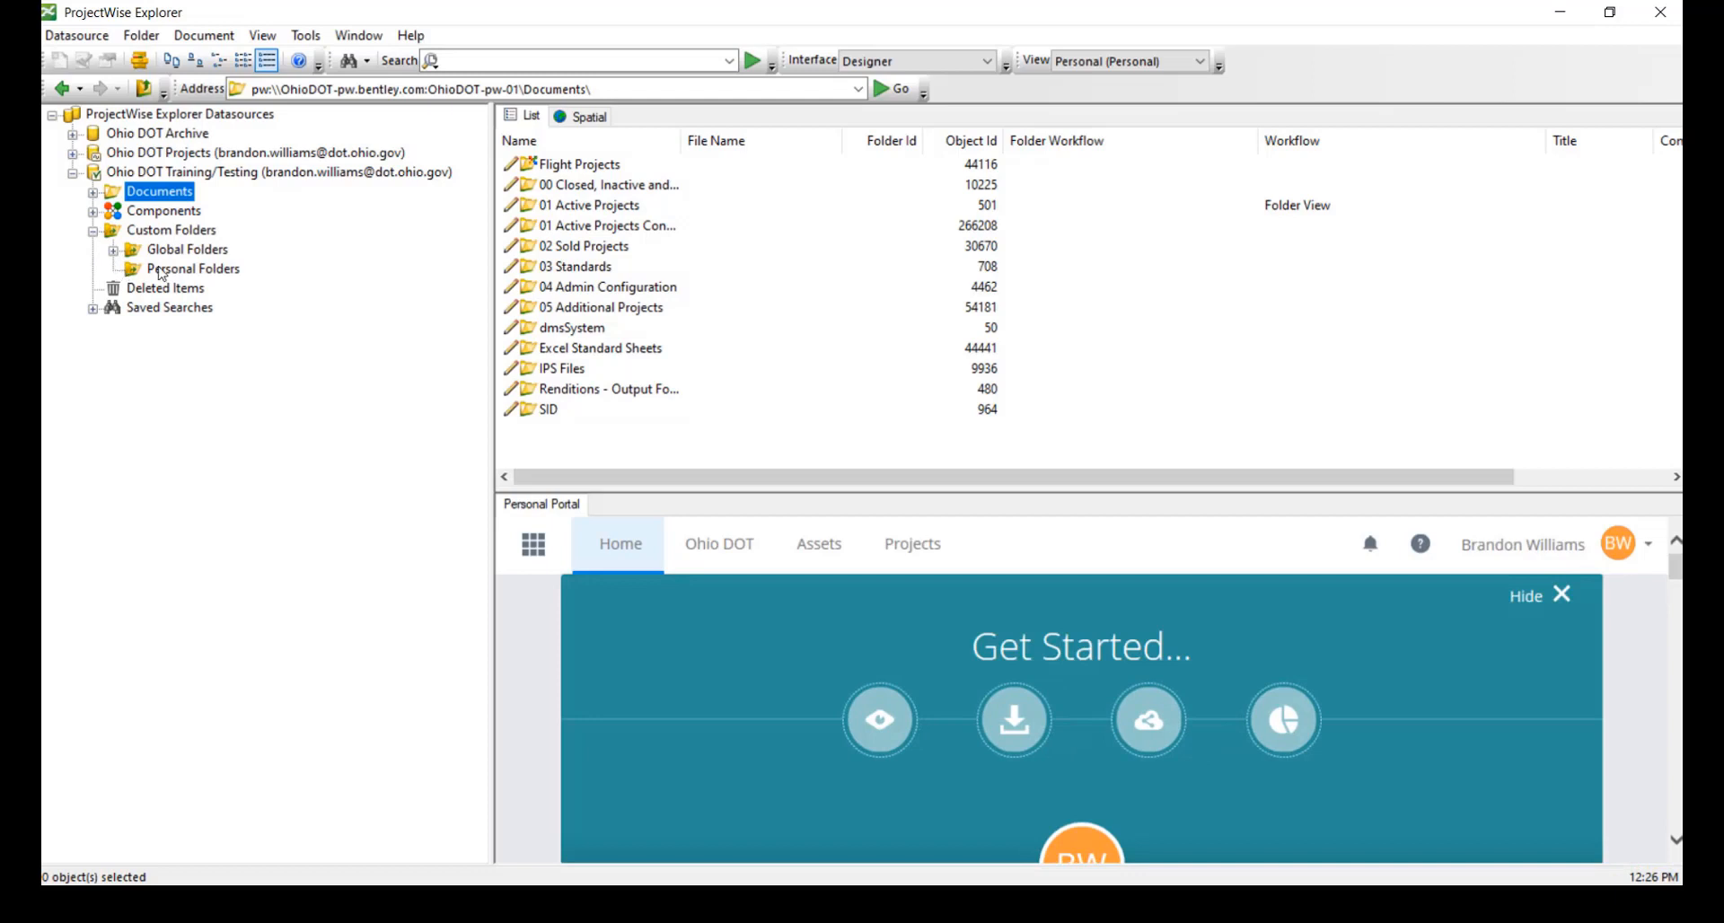
right_click(192, 268)
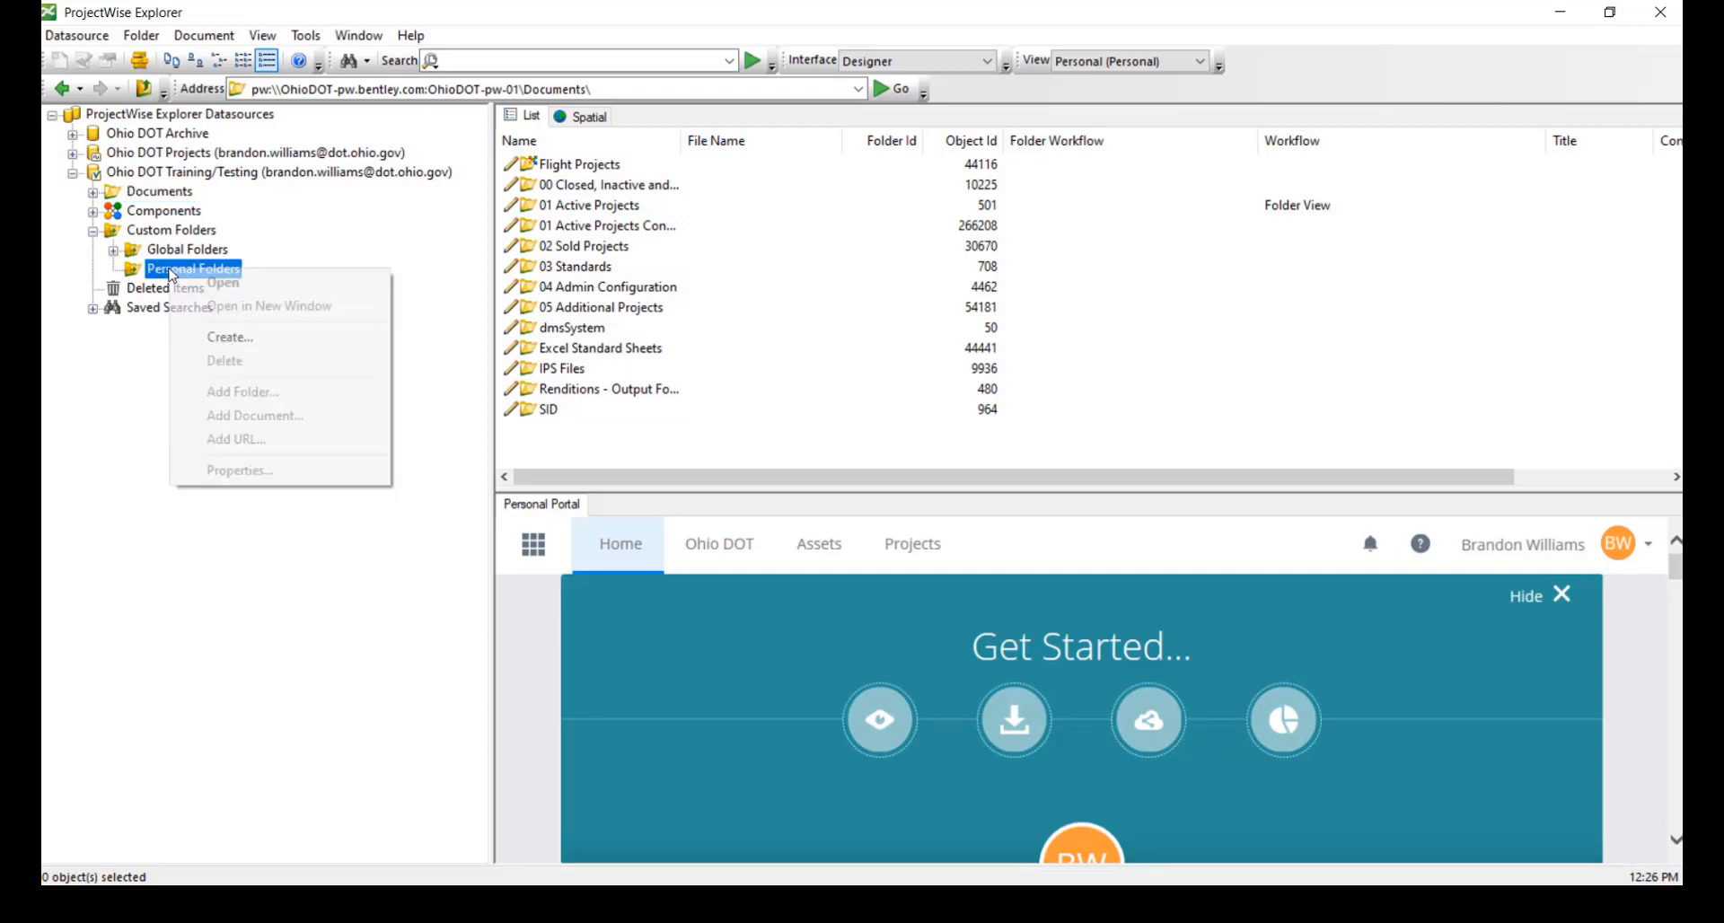
left_click(228, 337)
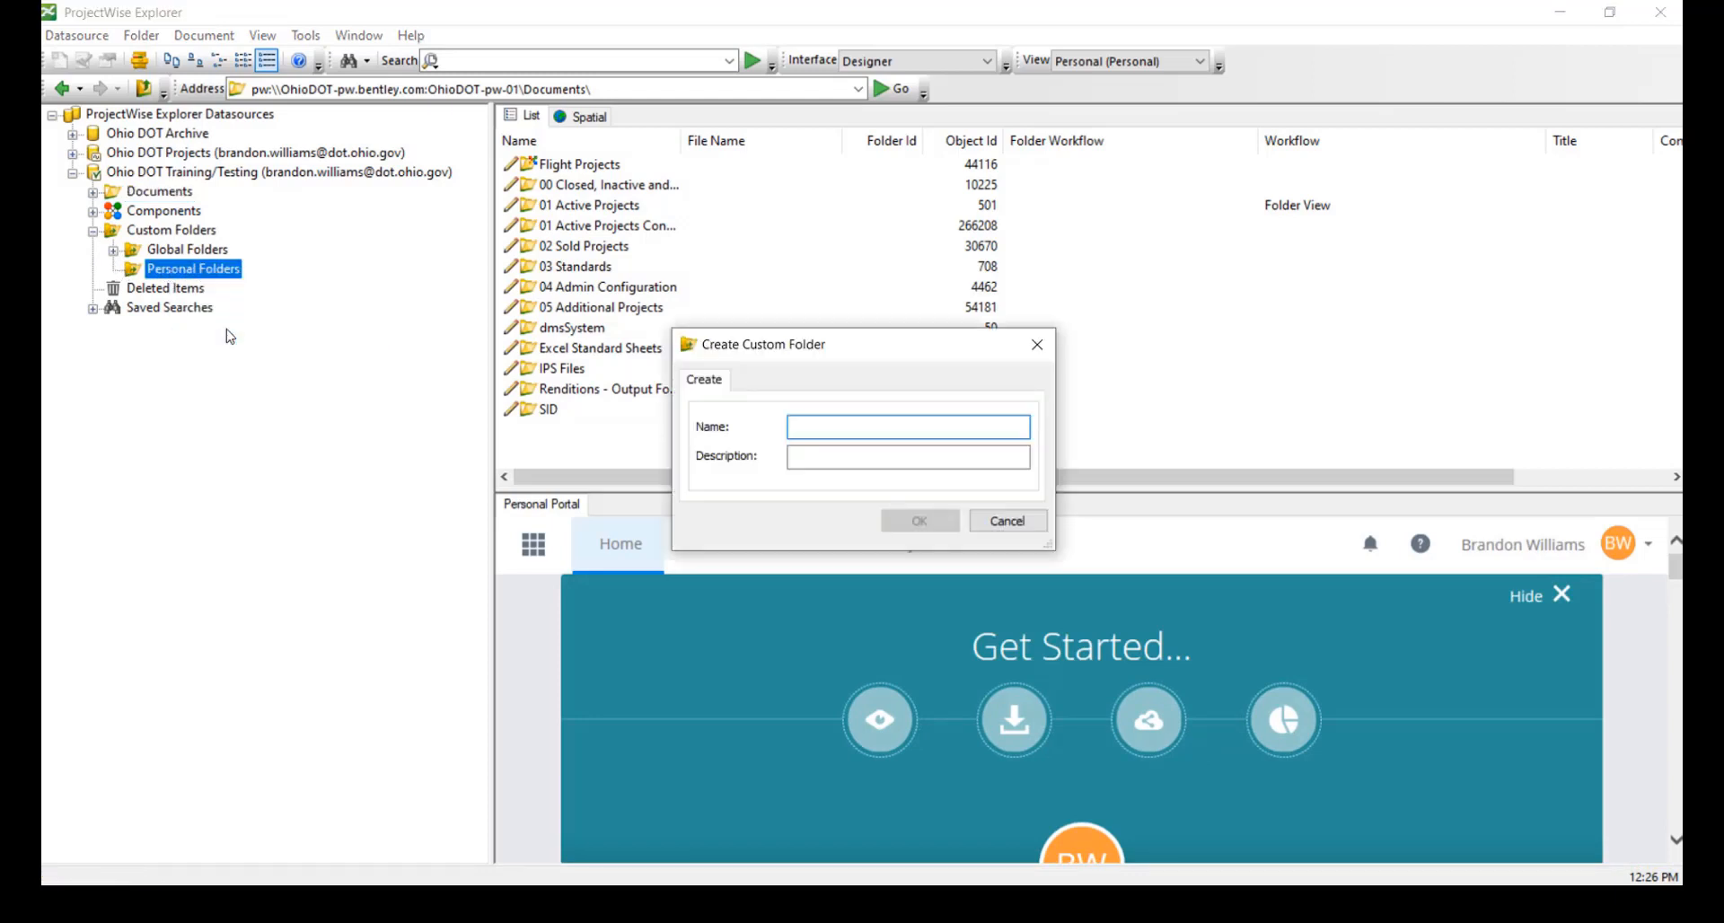
type("MY Project")
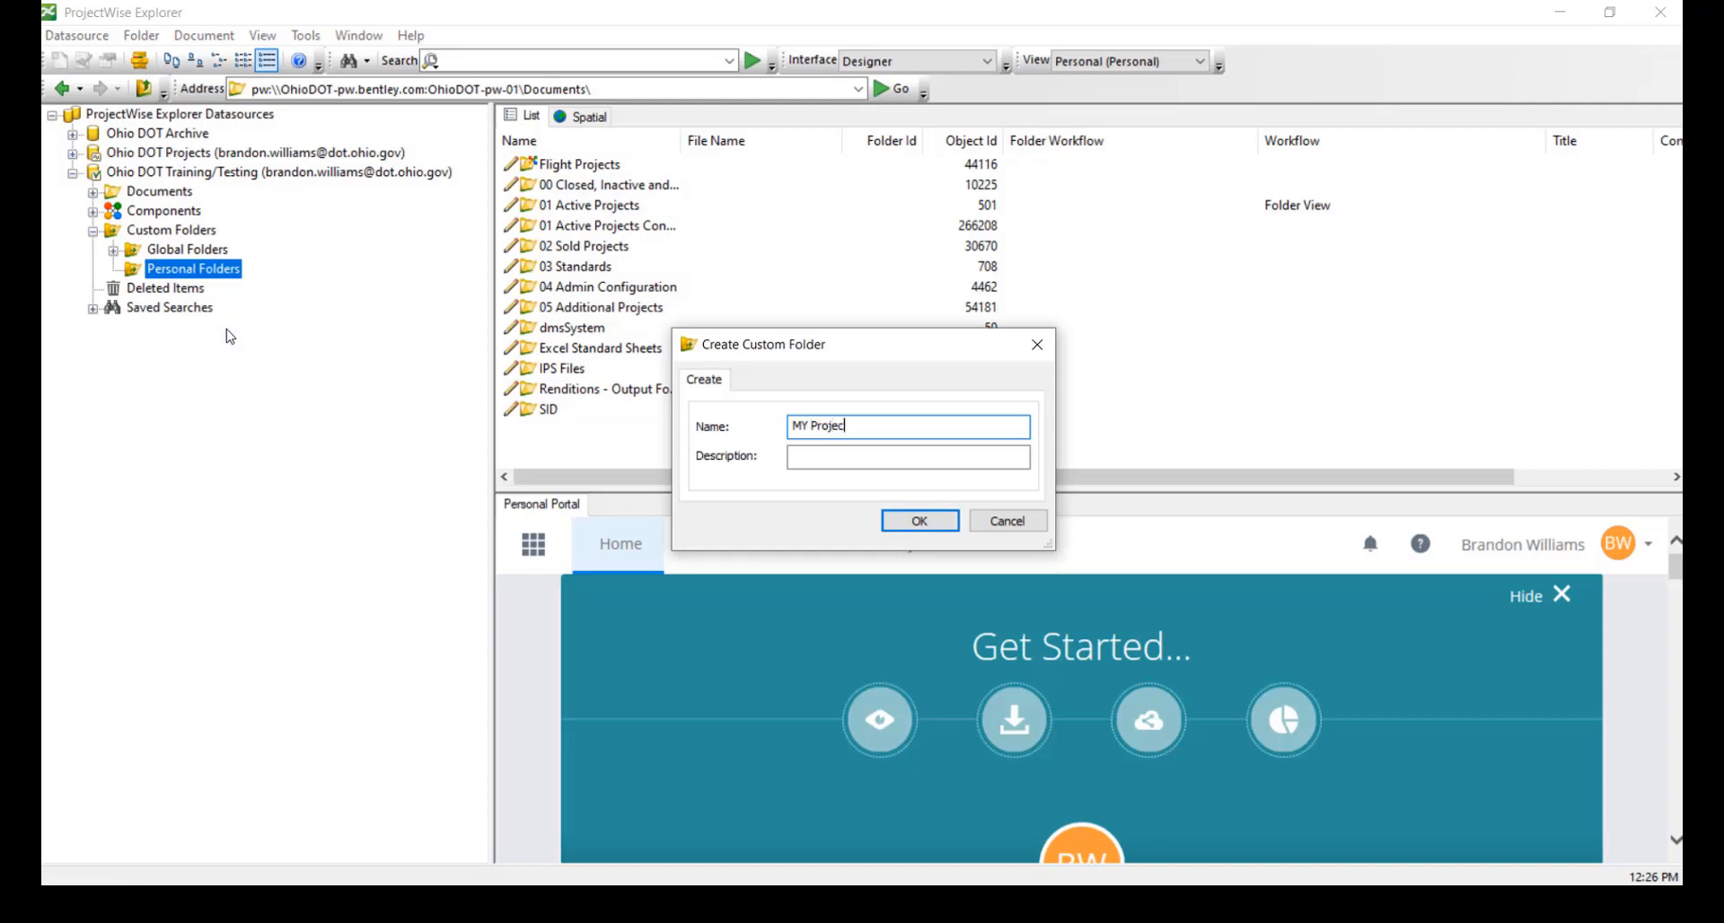
type("s")
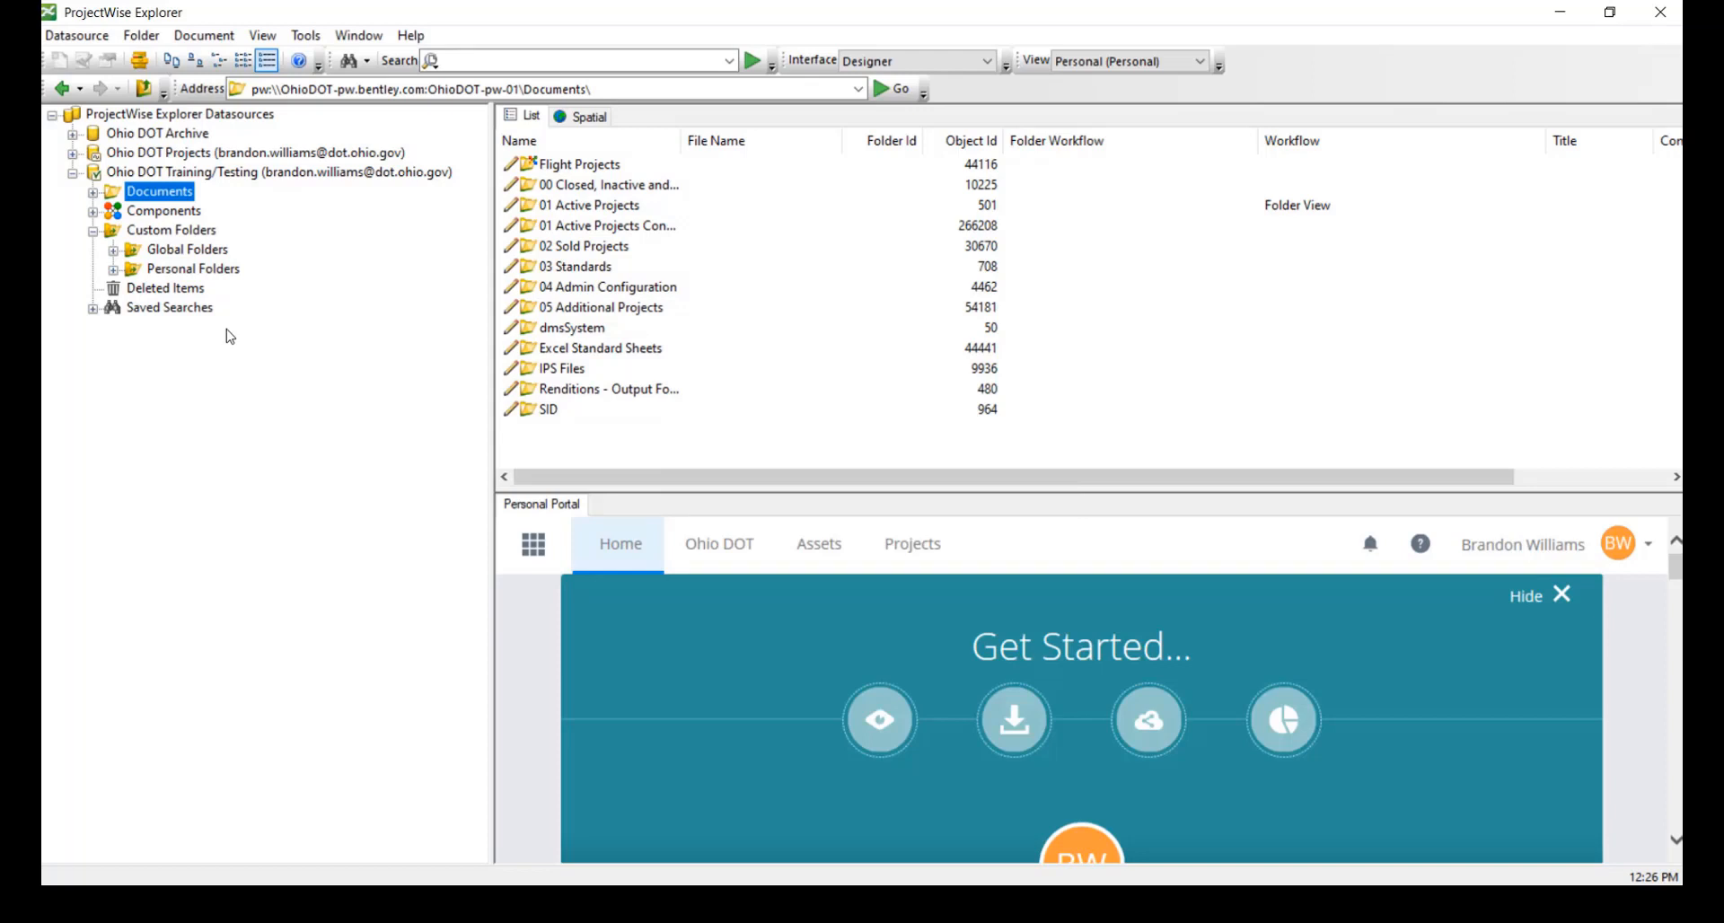
mouse_move(115, 288)
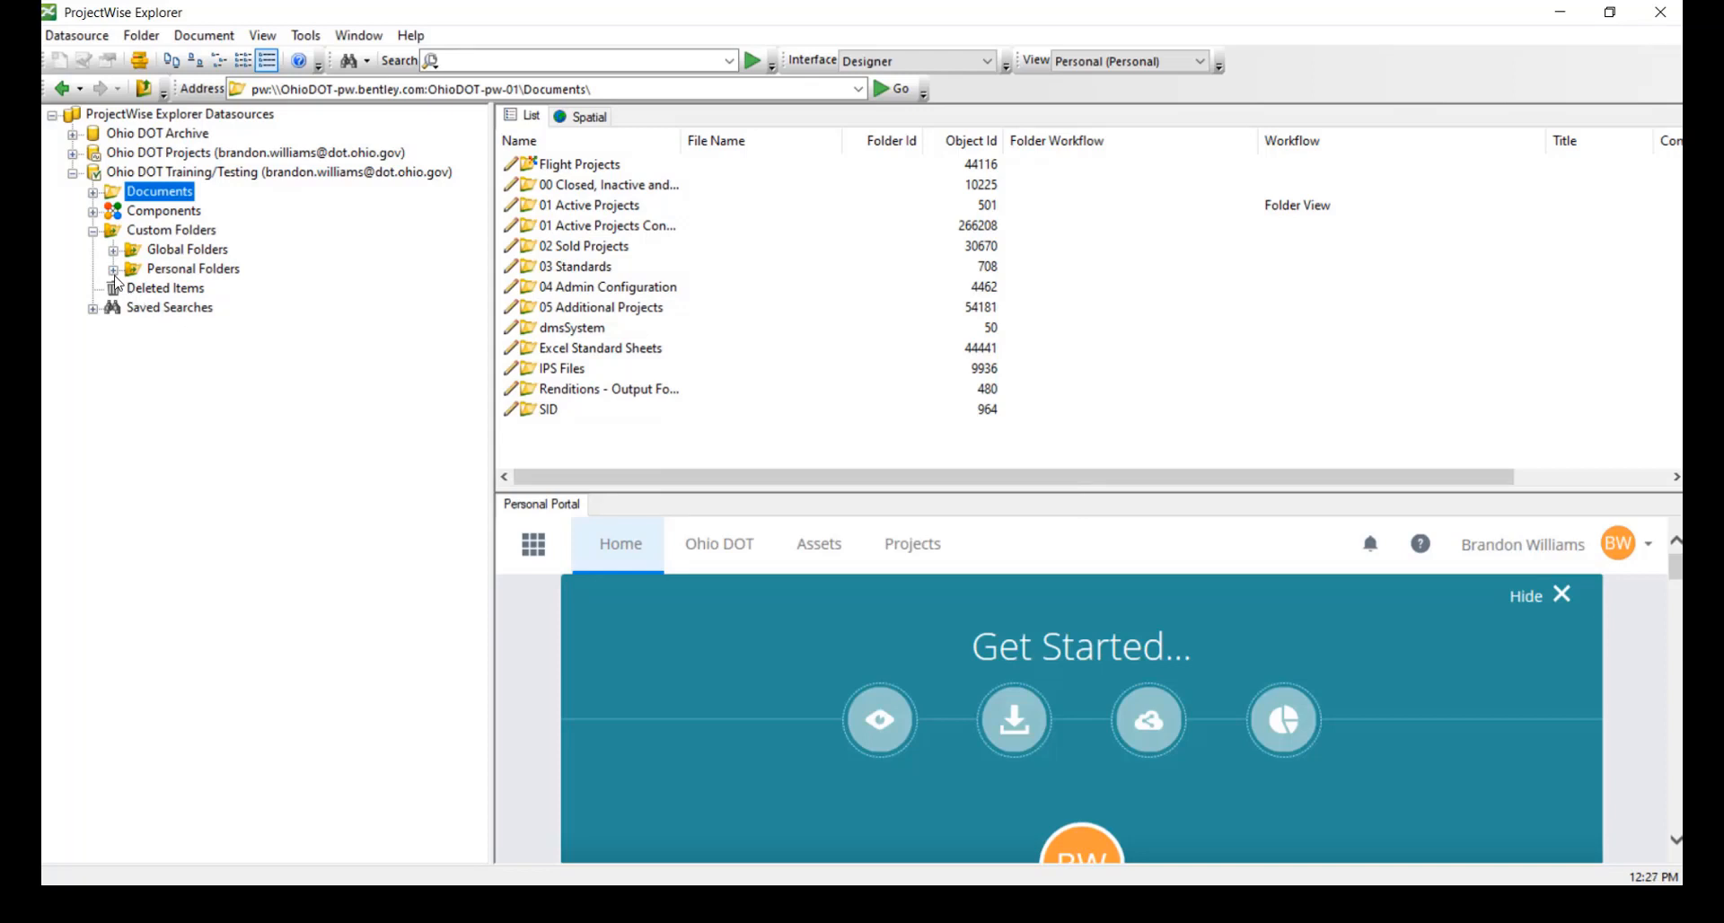
Add project folder 75422 from District 04 > Portage into My Projects
left_click(106, 268)
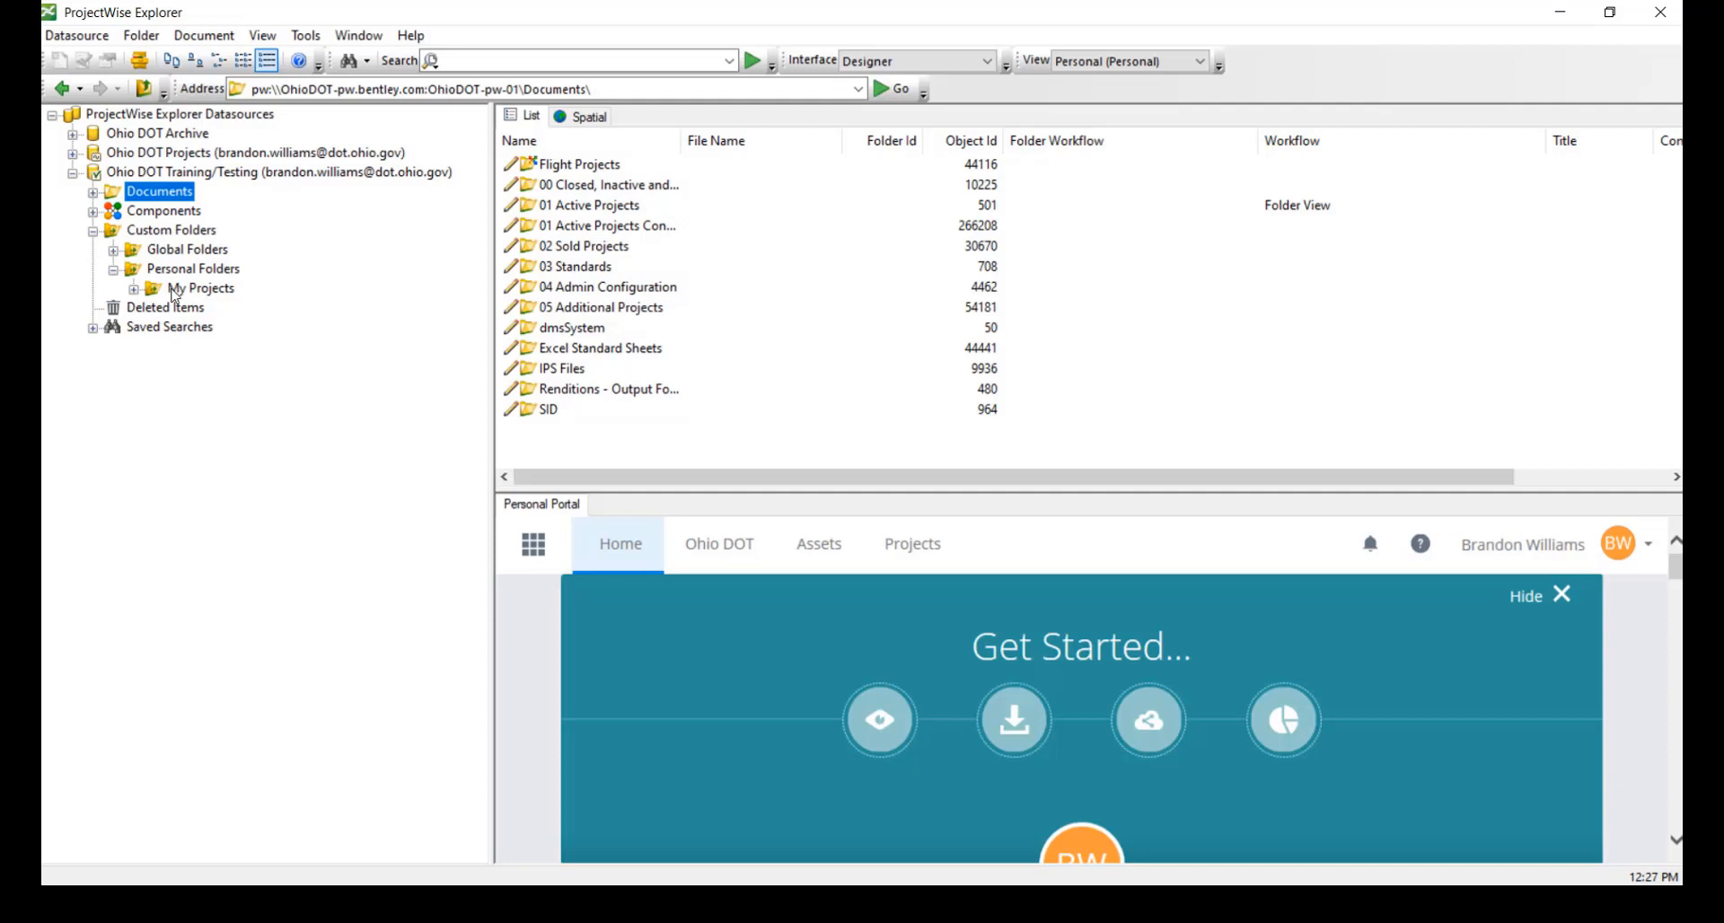
right_click(201, 288)
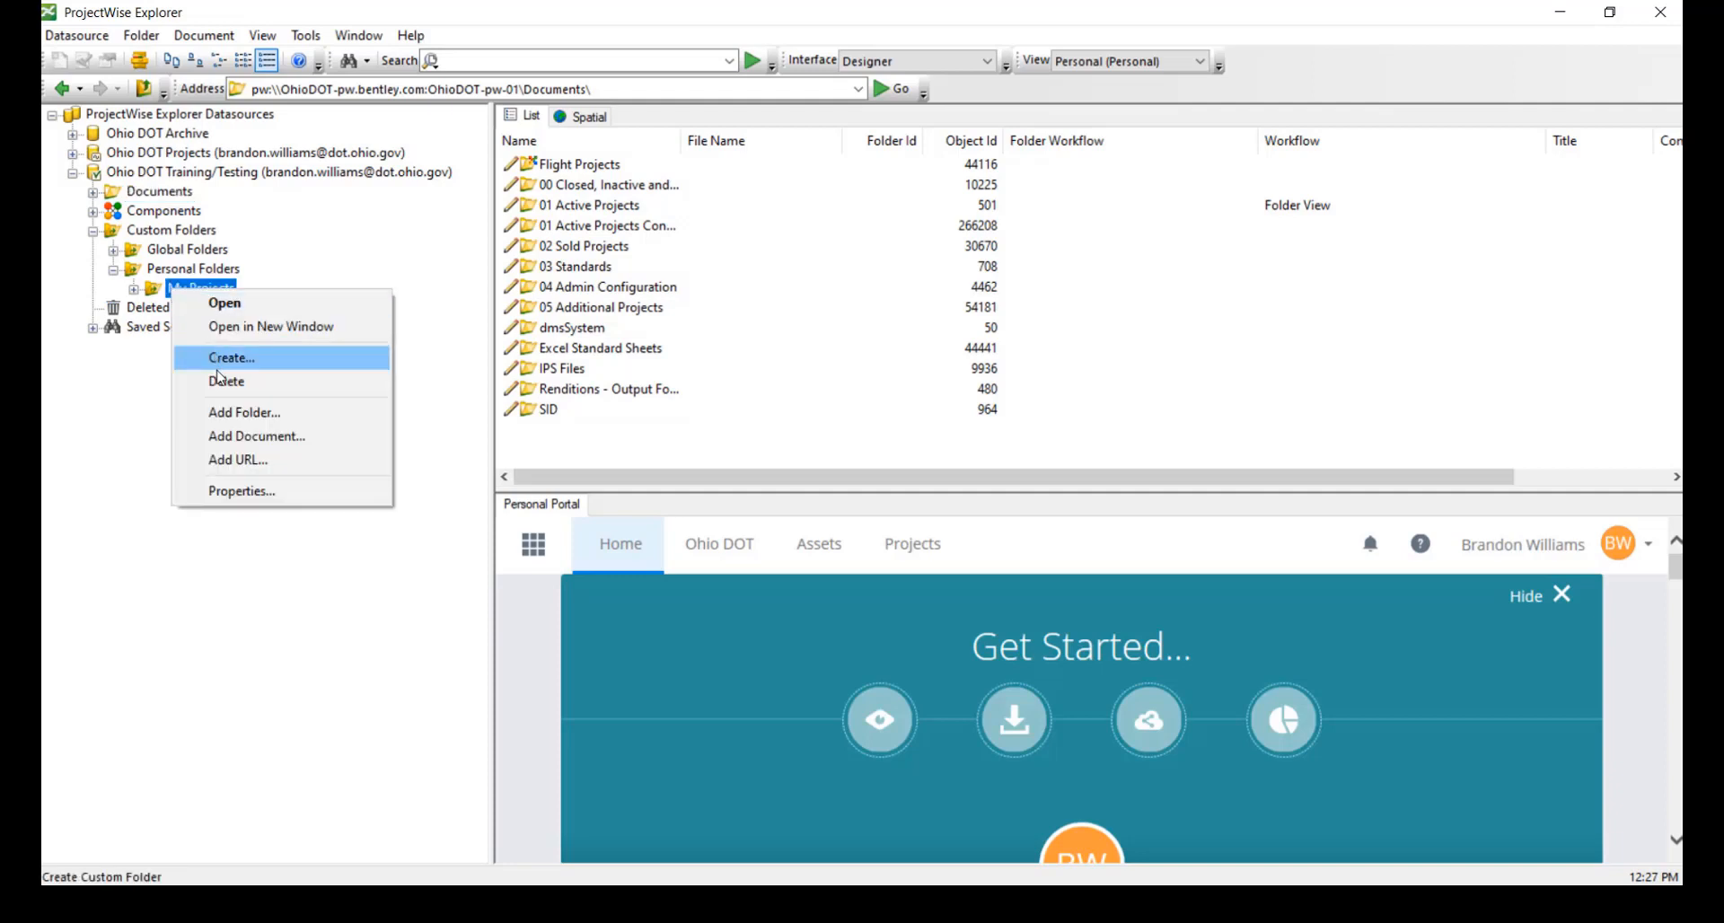
mouse_move(255, 436)
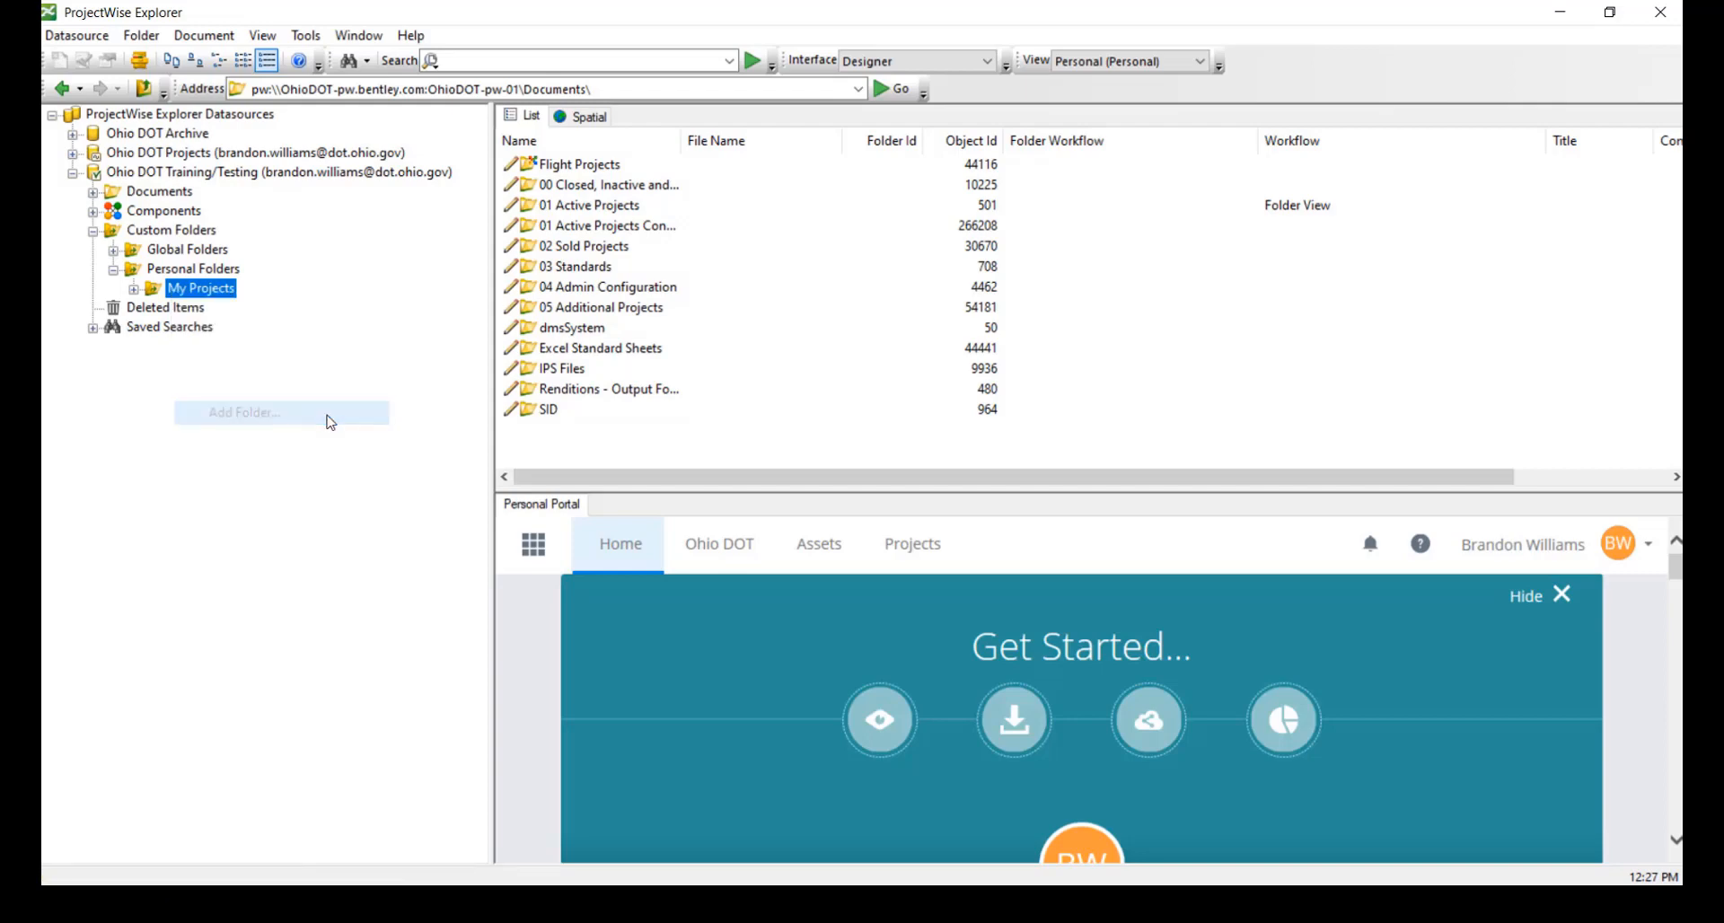
left_click(242, 411)
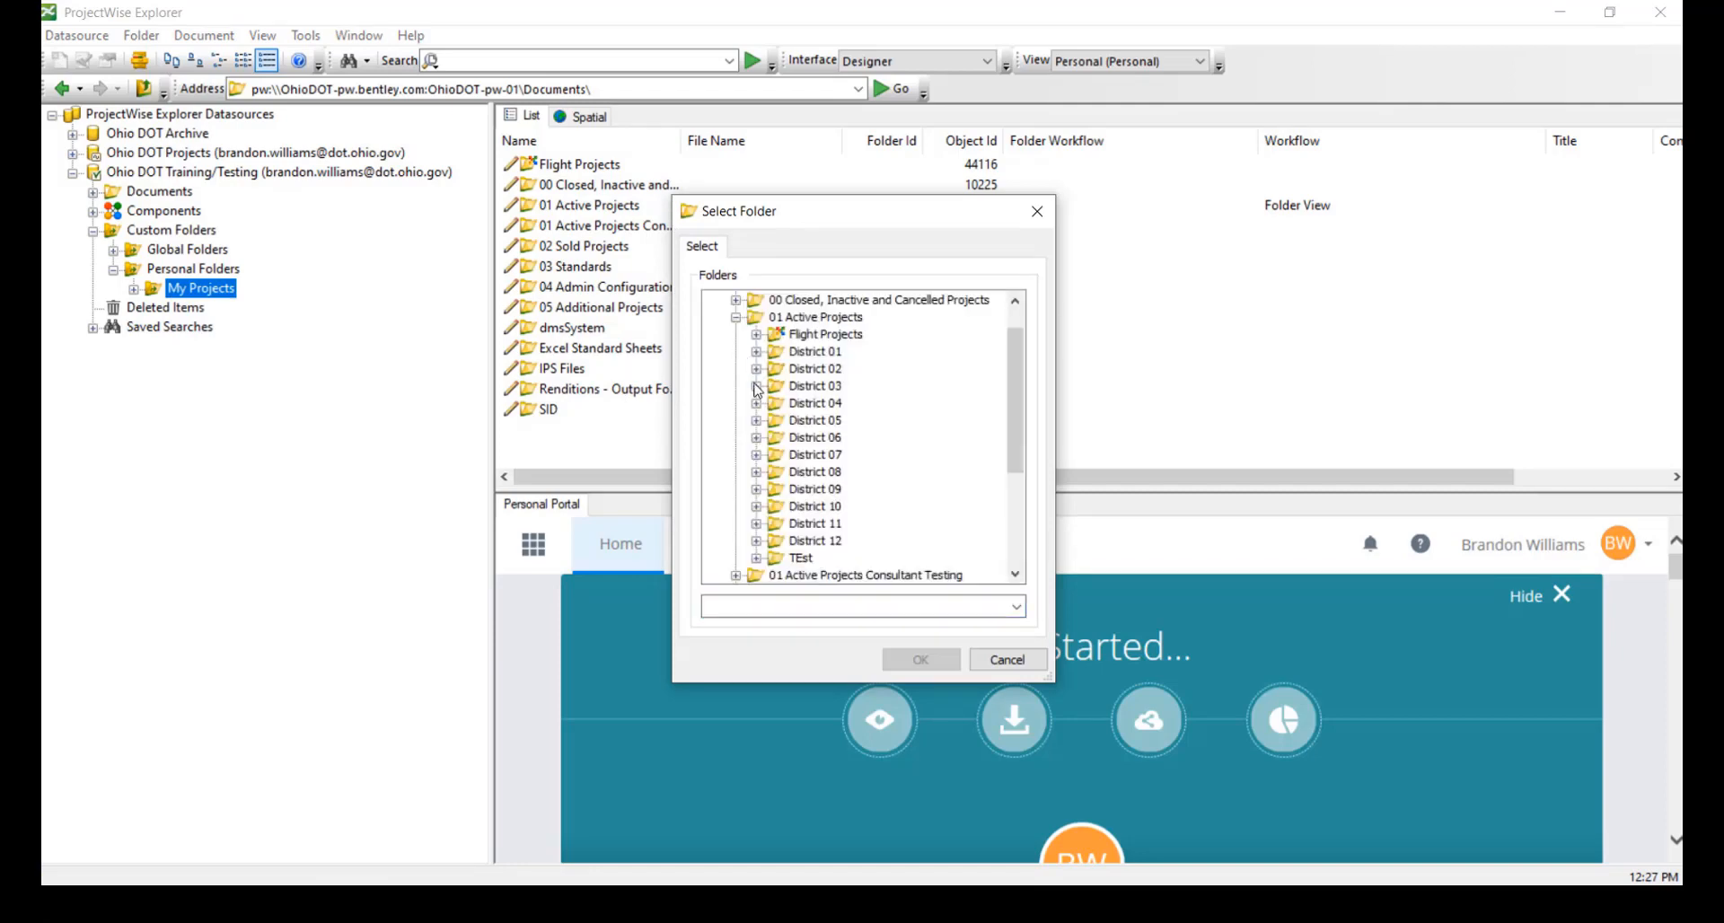
left_click(756, 404)
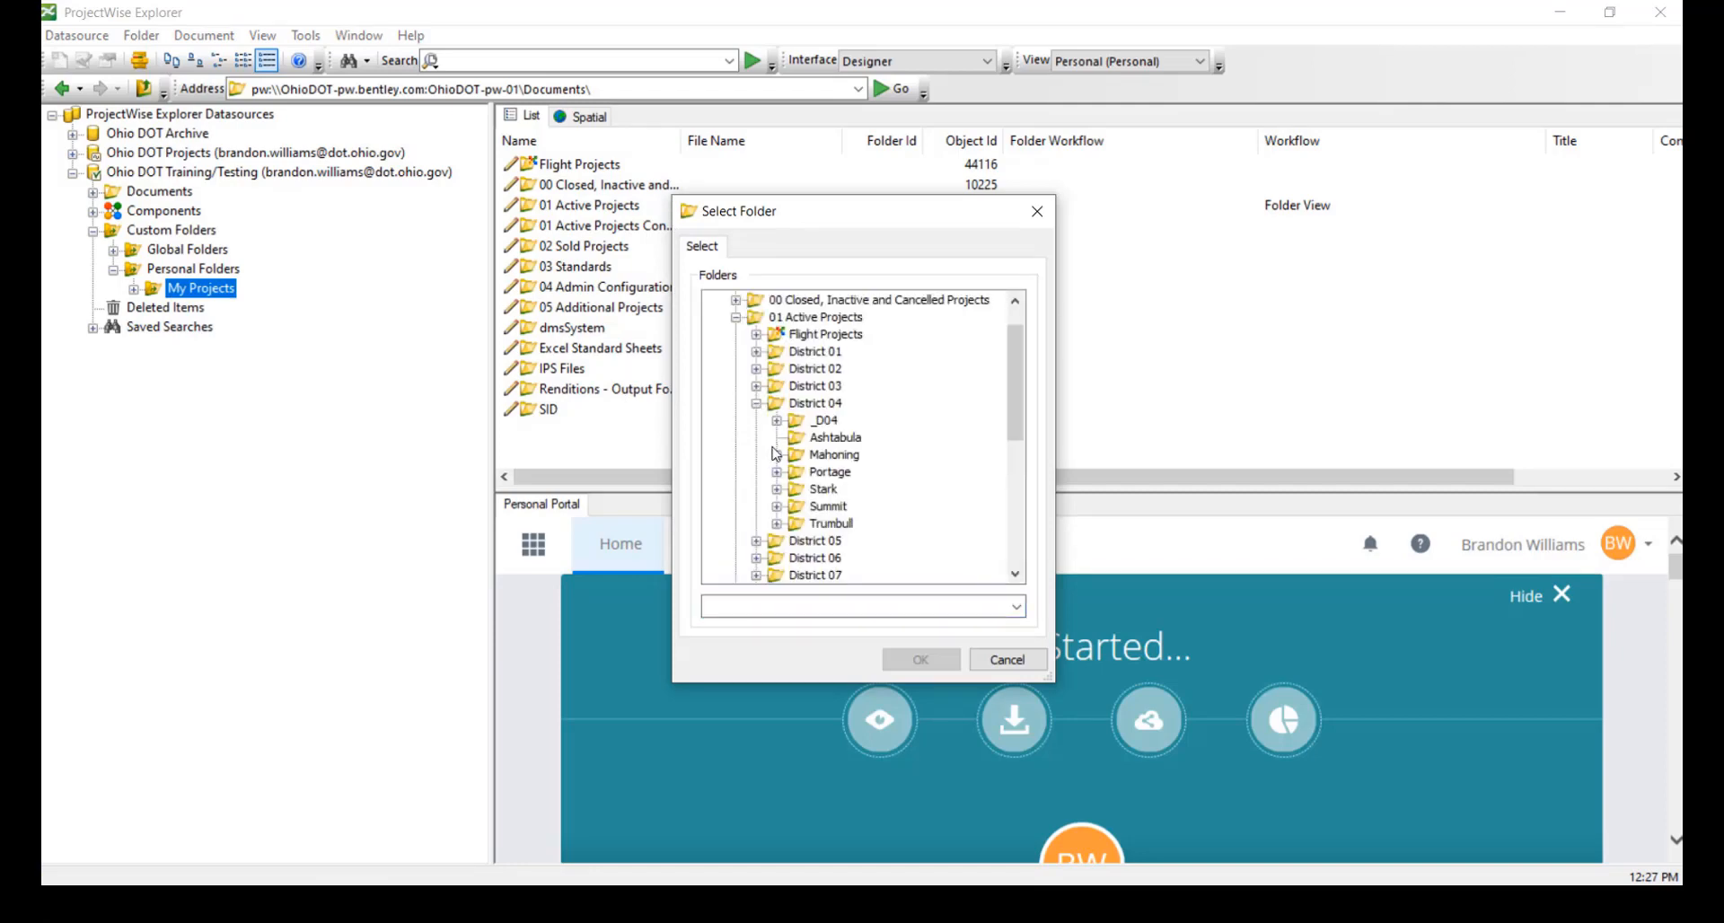
left_click(777, 472)
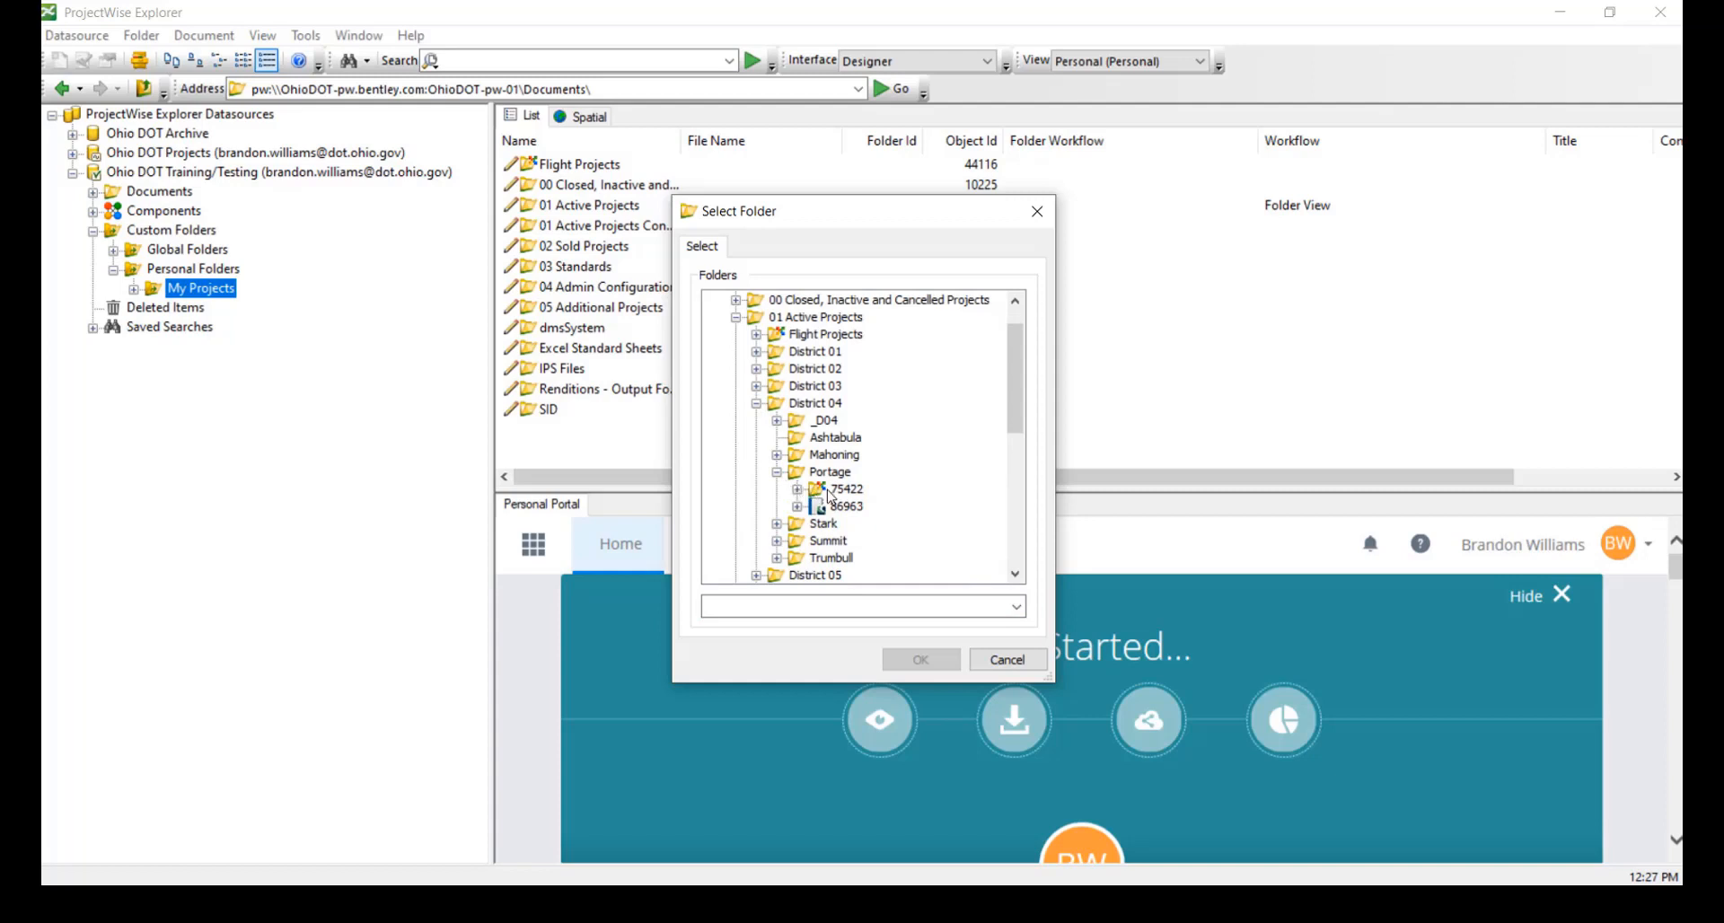
left_click(846, 488)
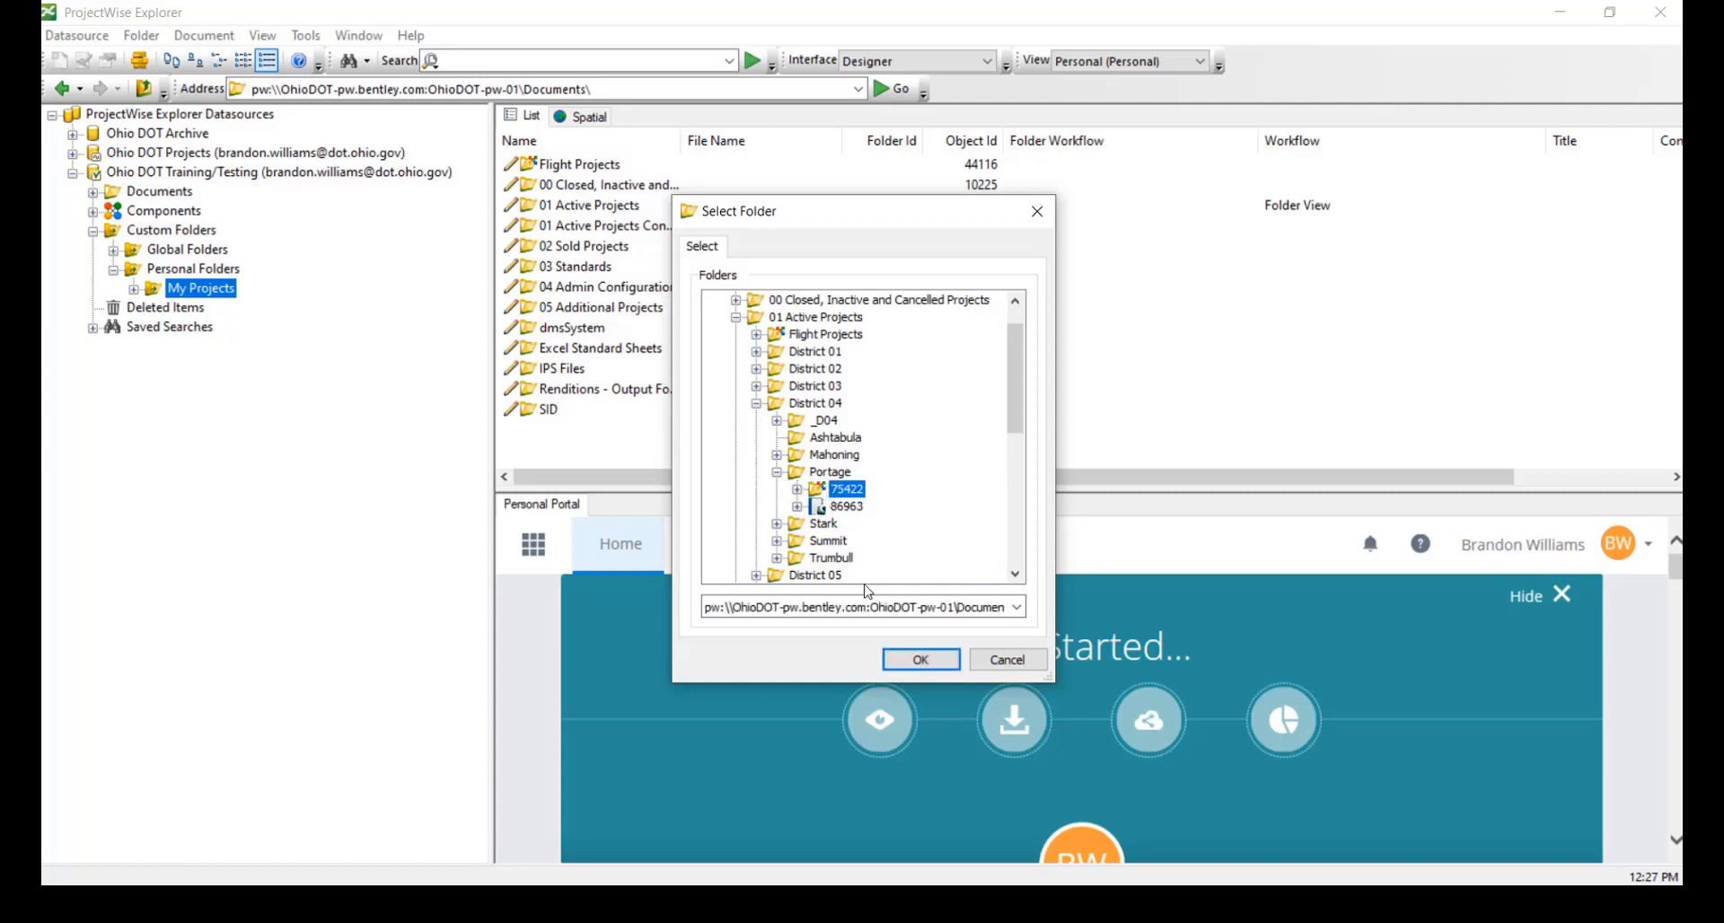
left_click(1006, 659)
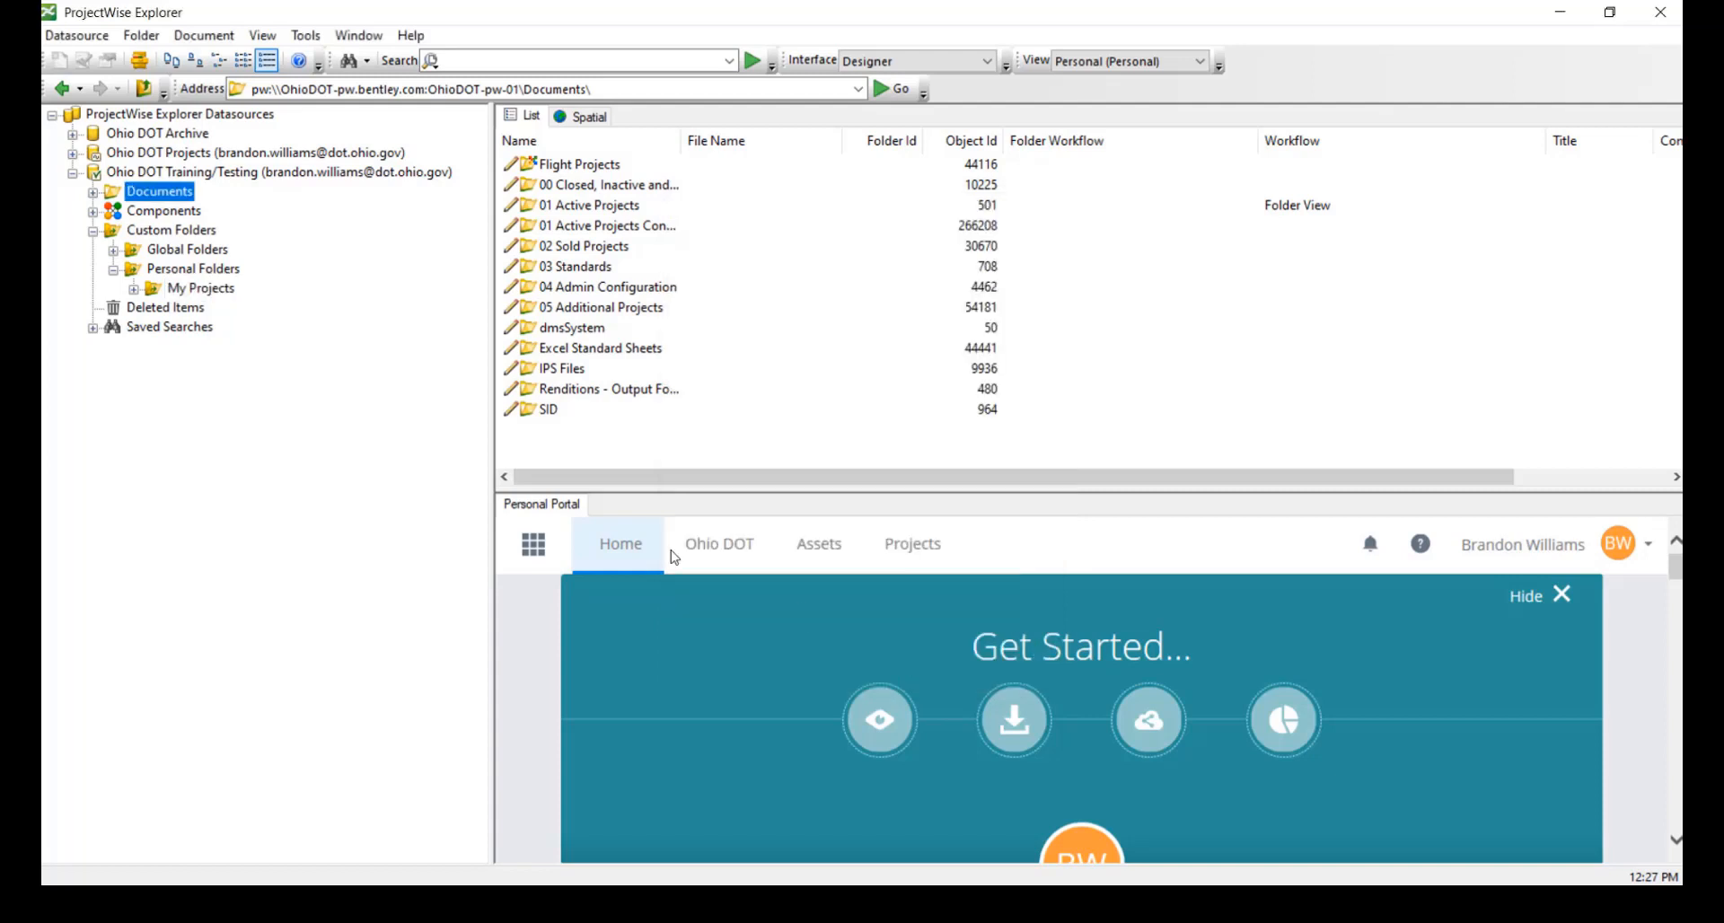
Add project folder 94111 from District 04 > Trumbull into My Projects
right_click(199, 288)
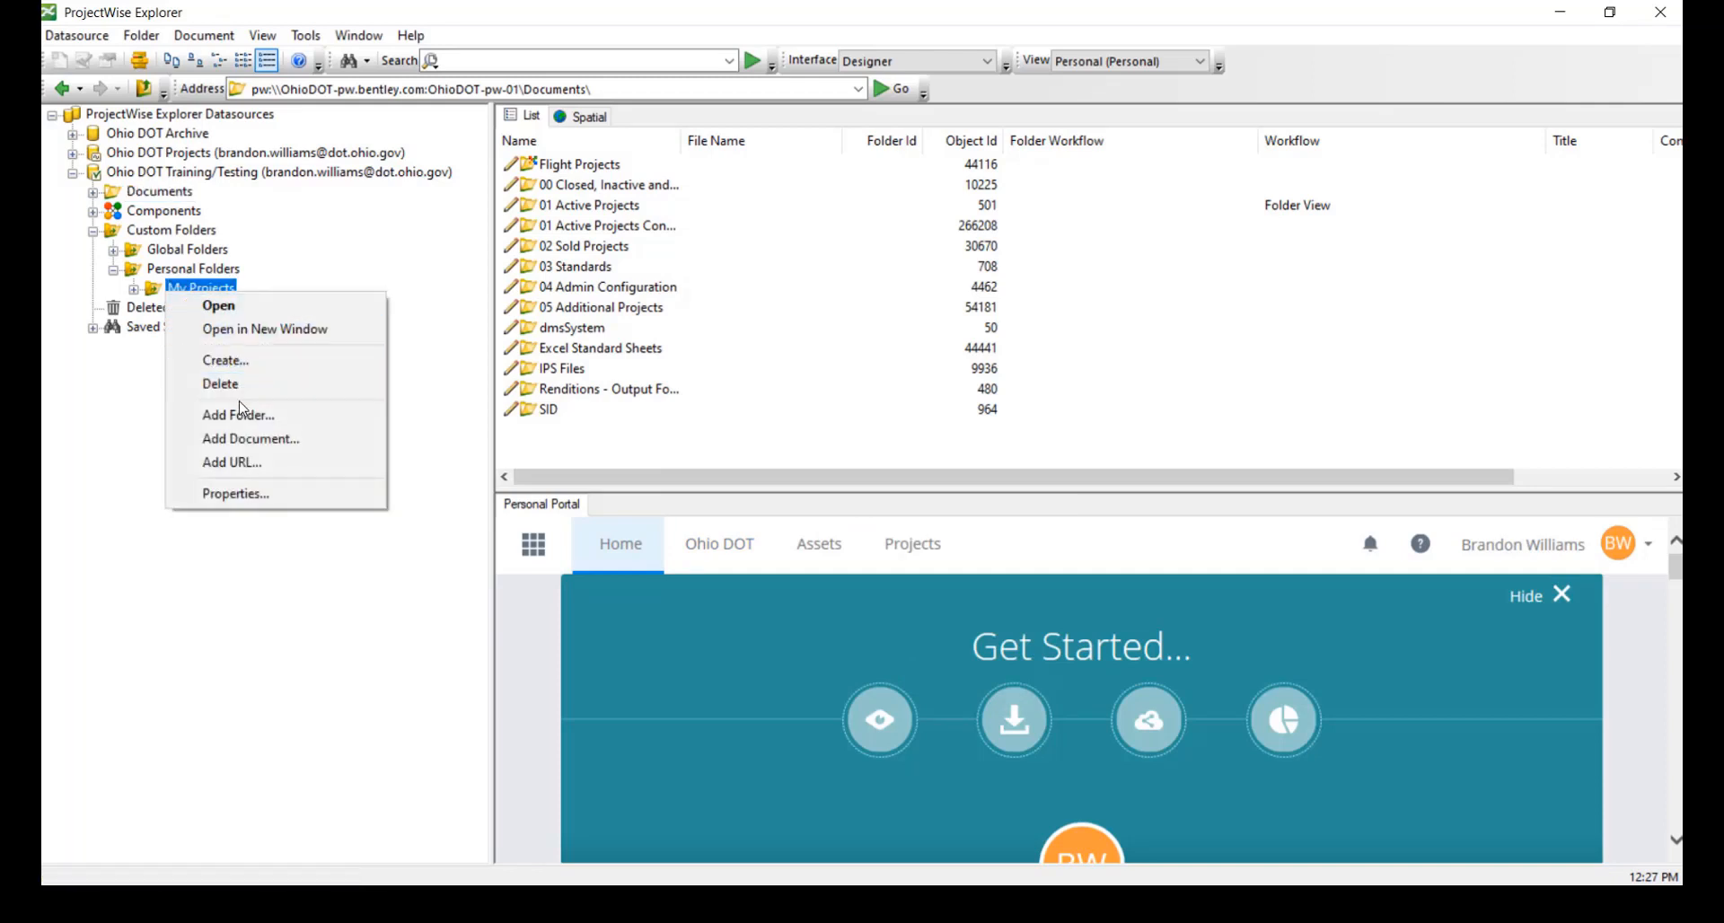
left_click(237, 414)
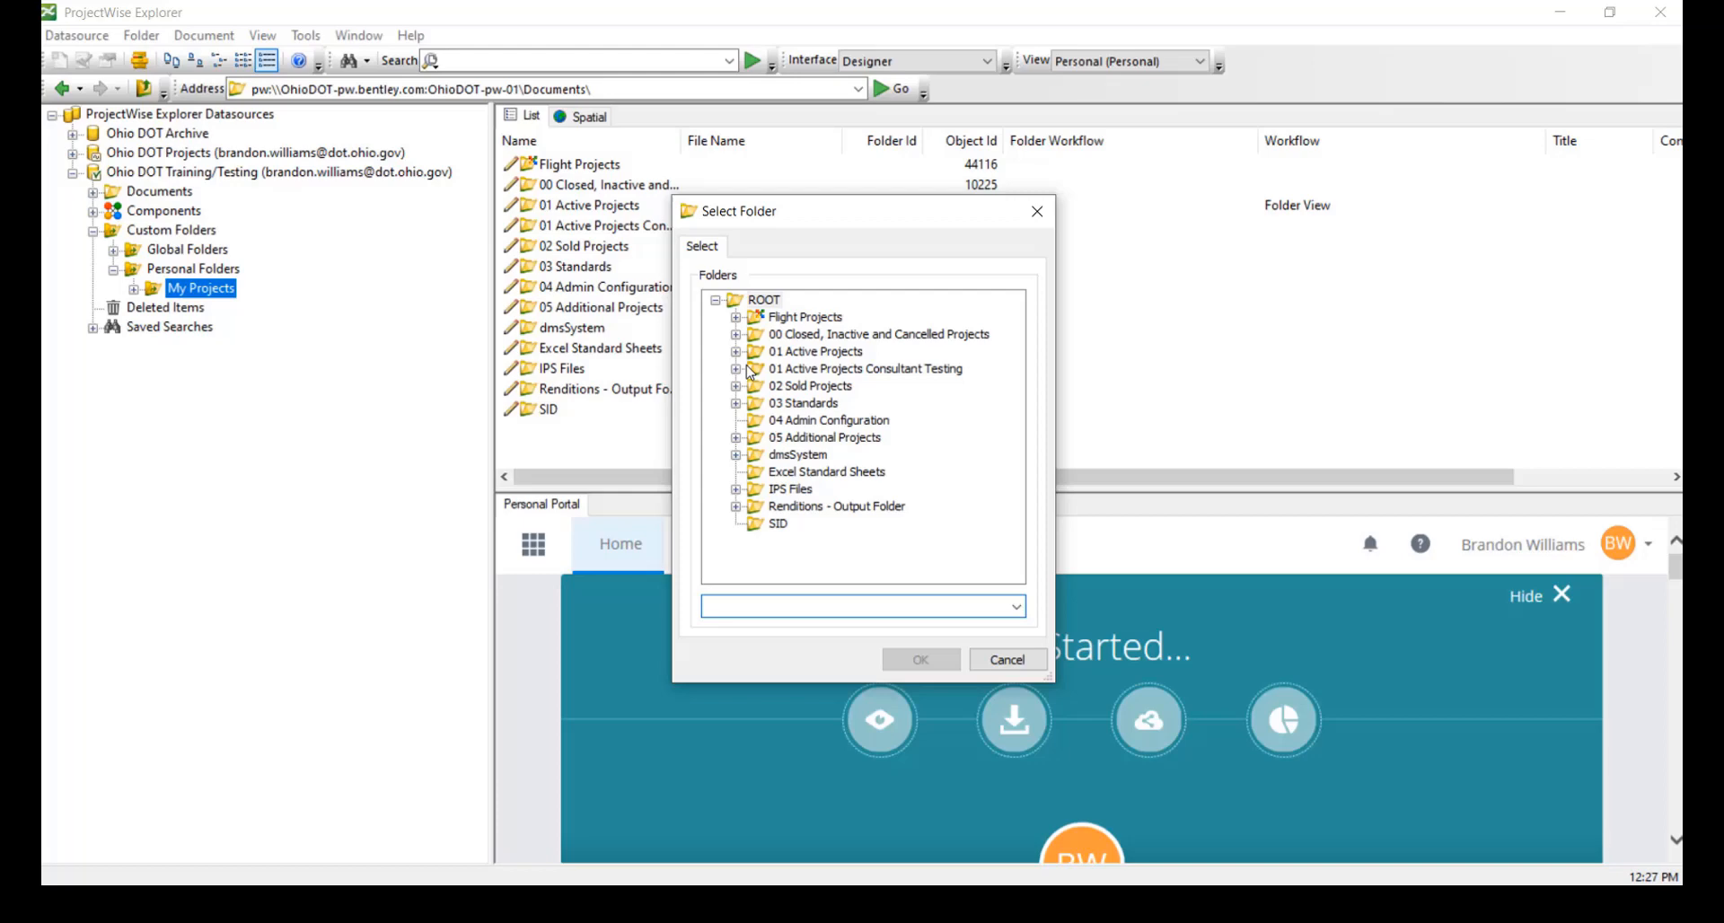
left_click(736, 351)
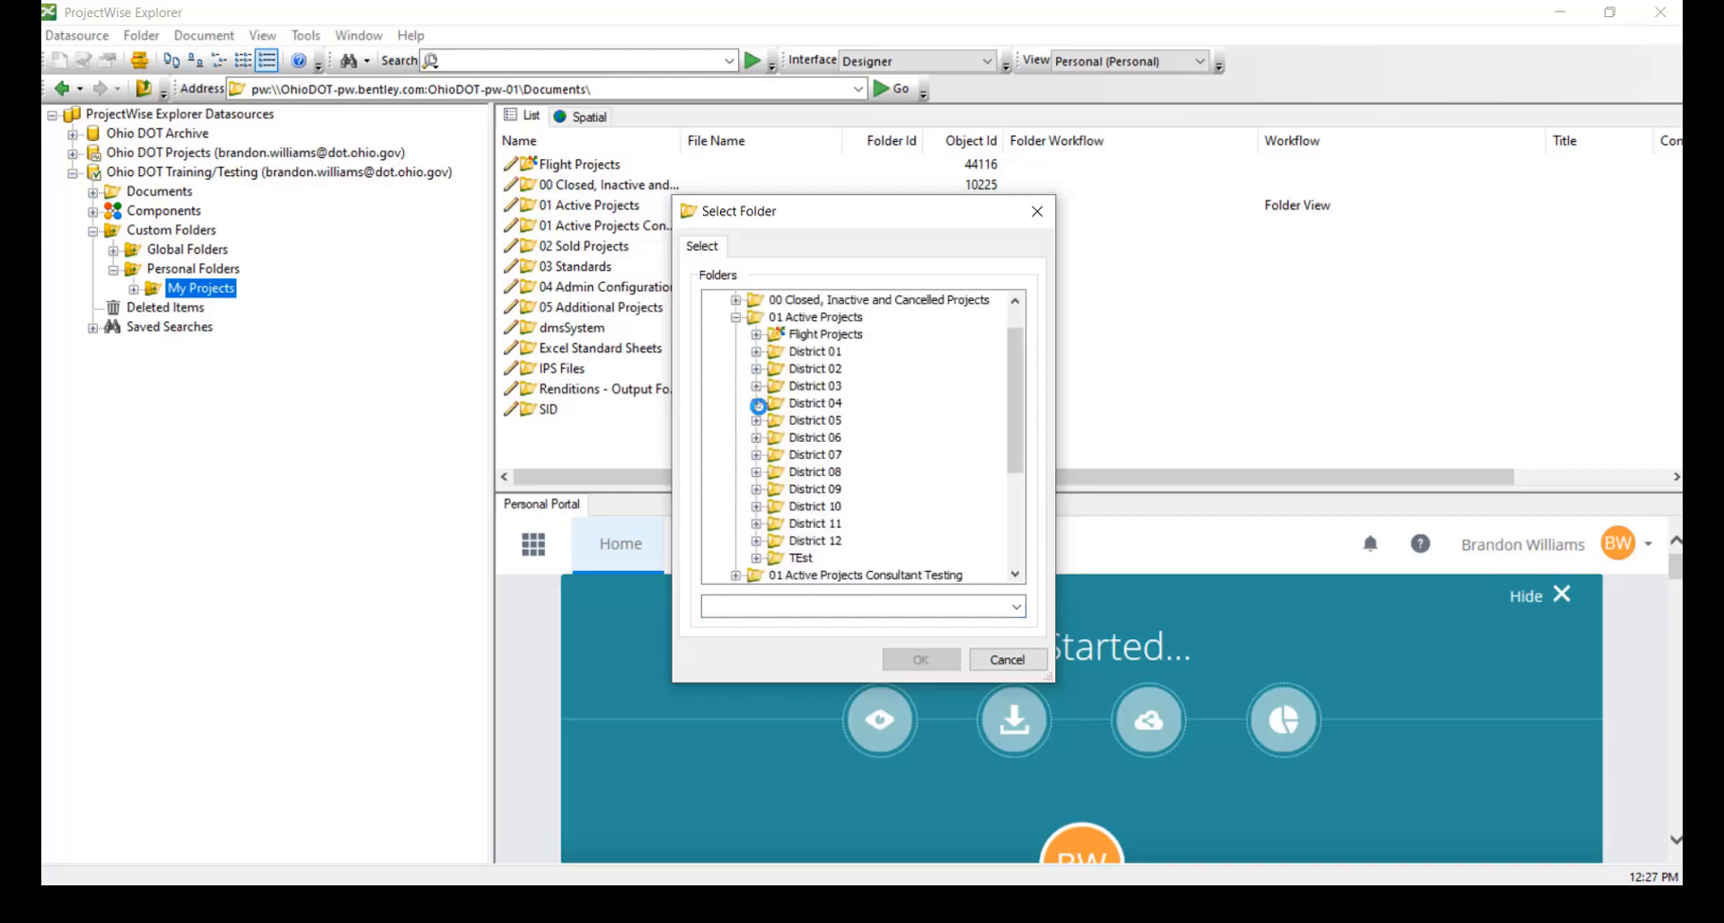
left_click(758, 404)
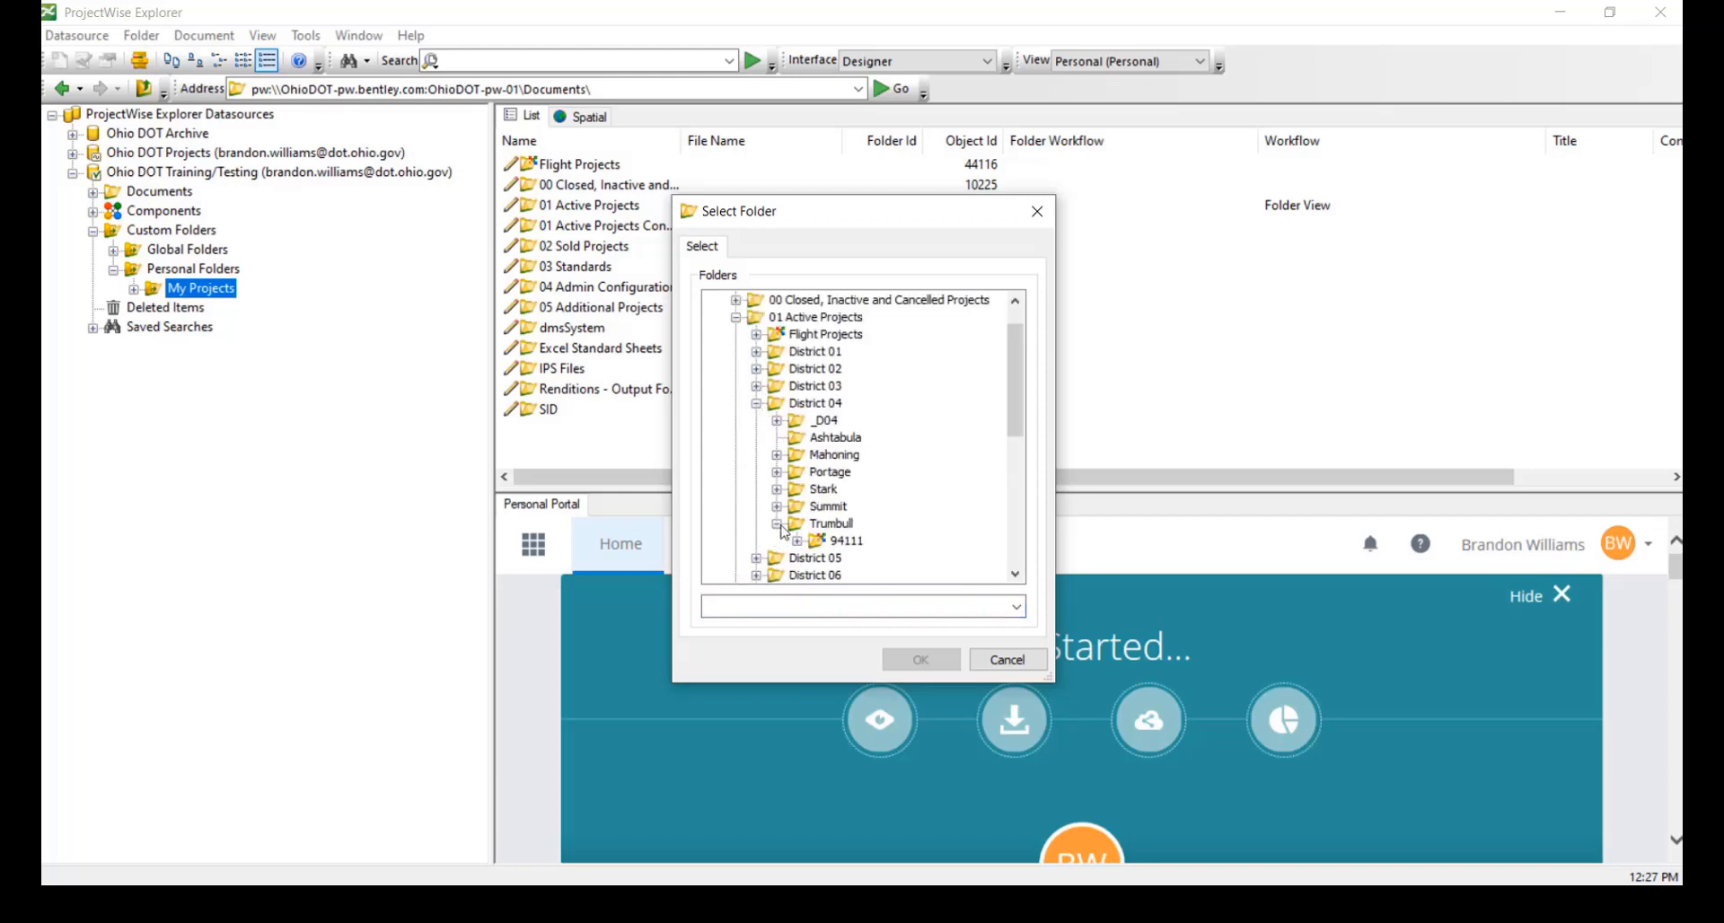
left_click(844, 539)
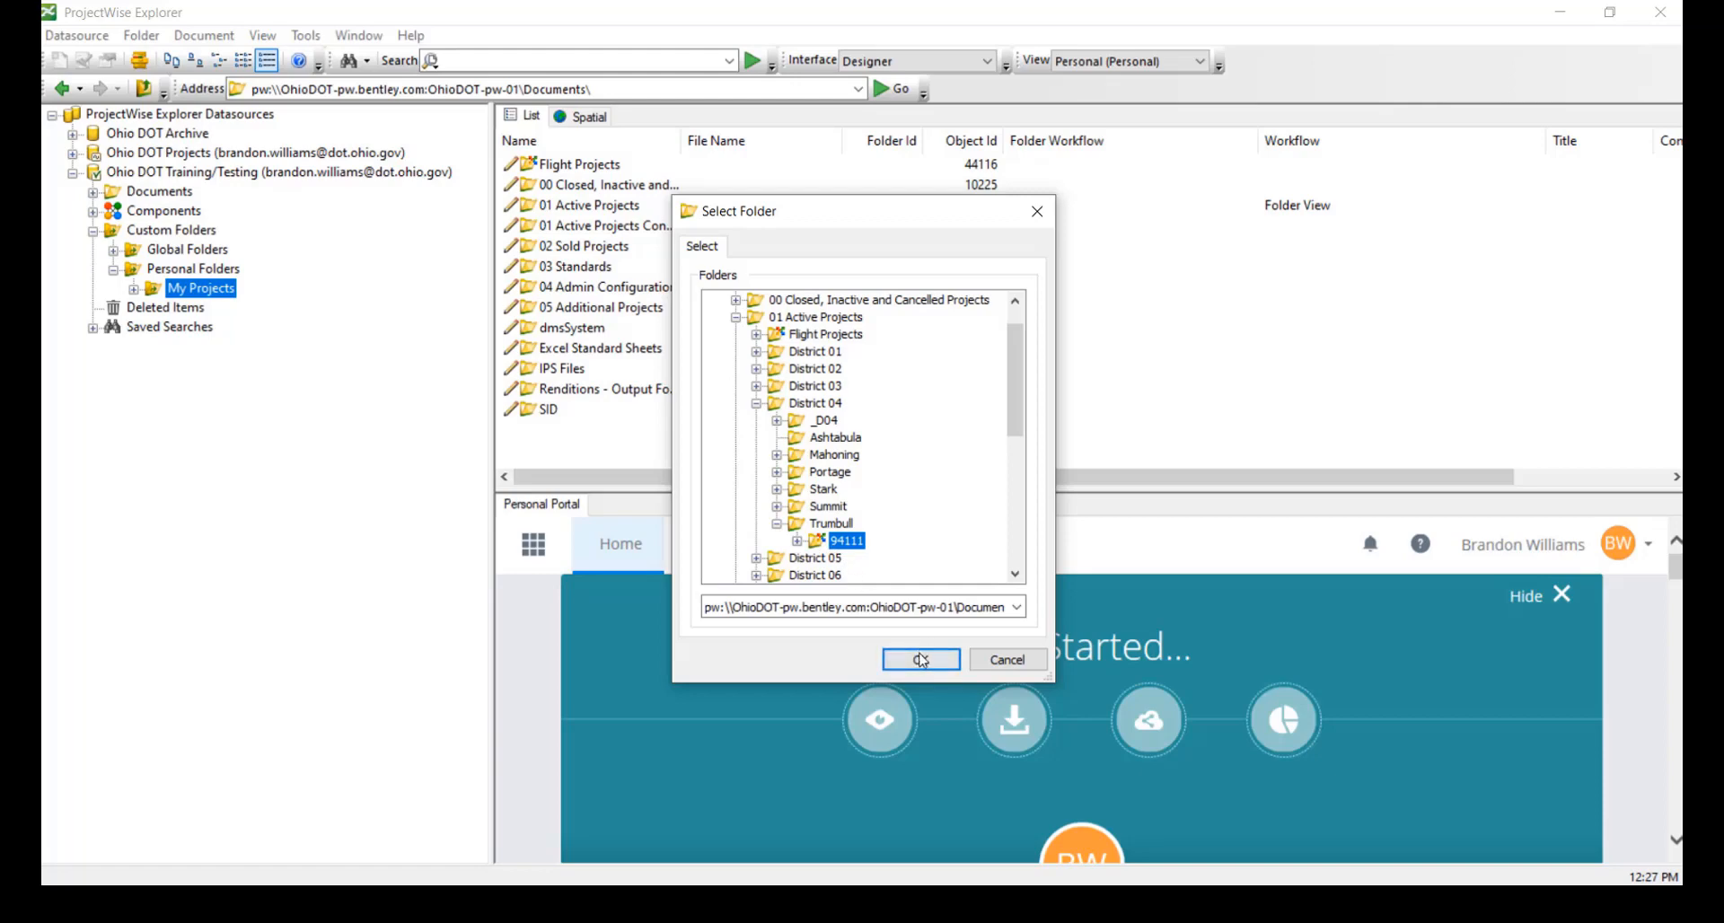
left_click(920, 659)
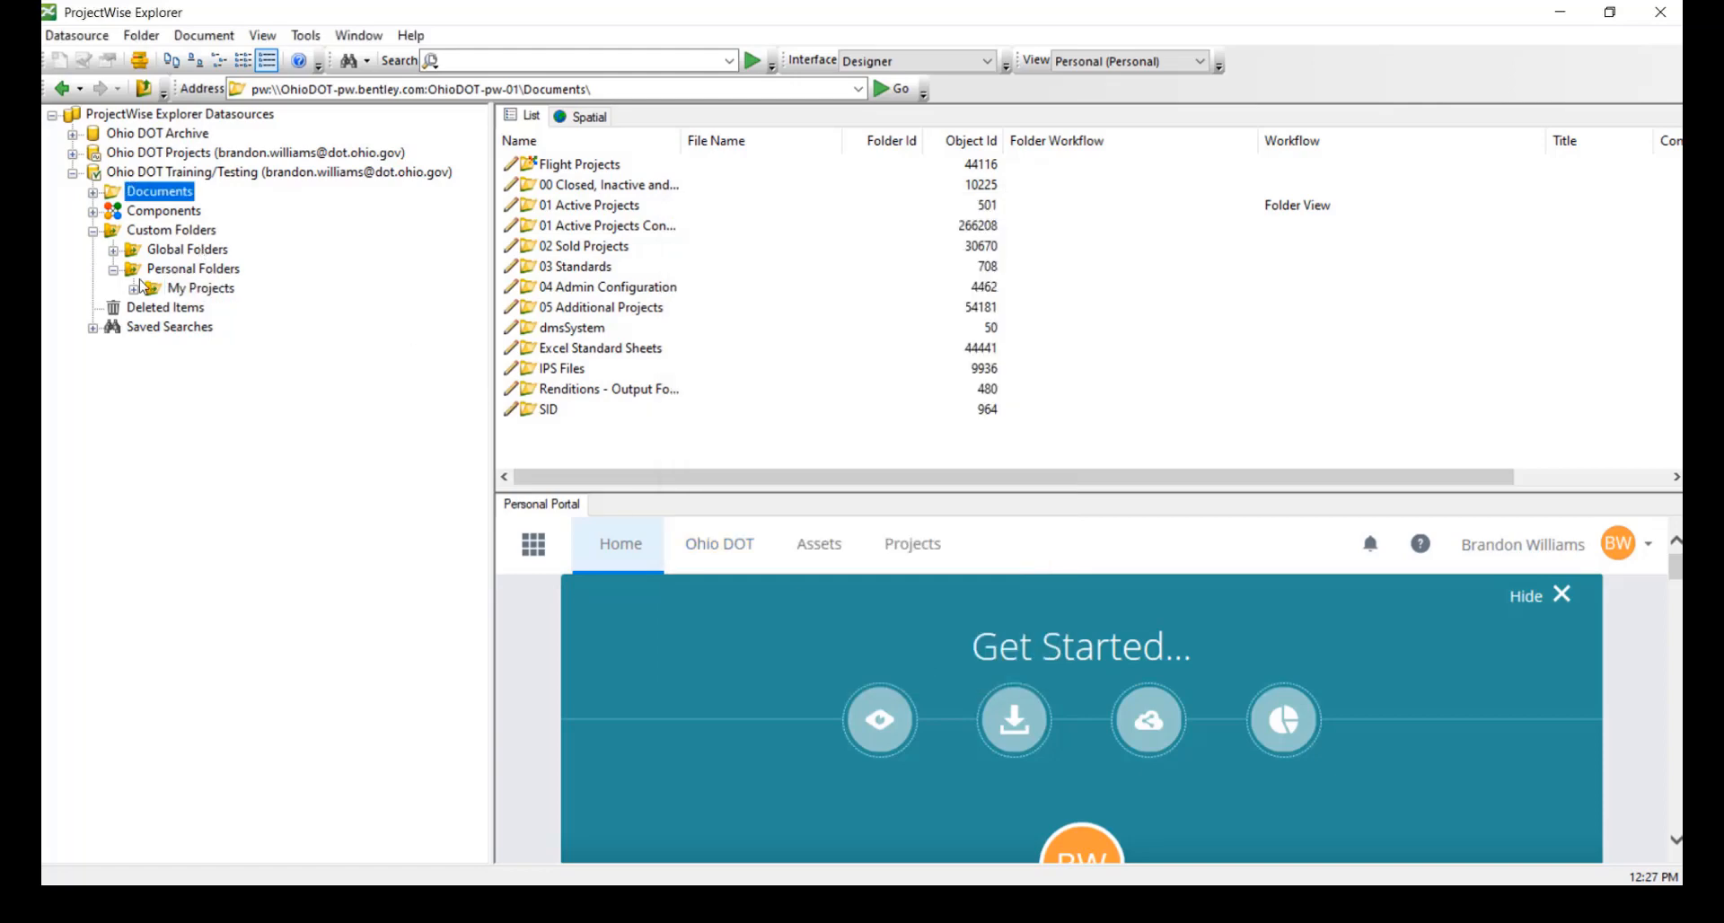
Expand My Projects to list linked folders 75422 and 94111 and view 94111's contents
left_click(130, 287)
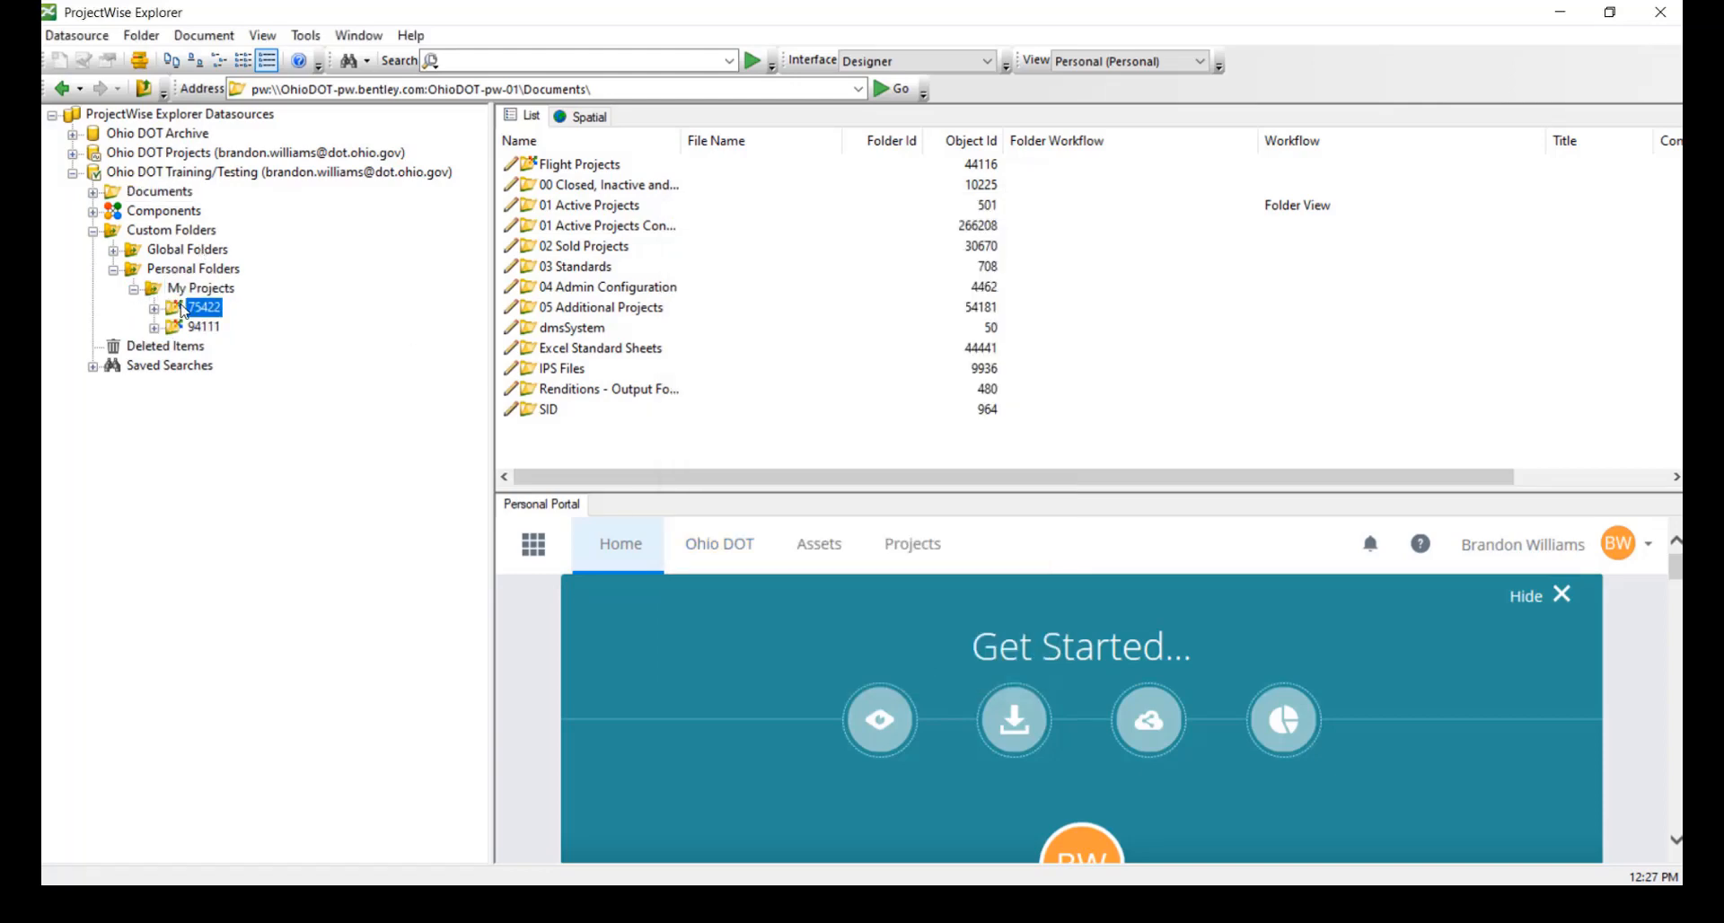
left_click(1119, 61)
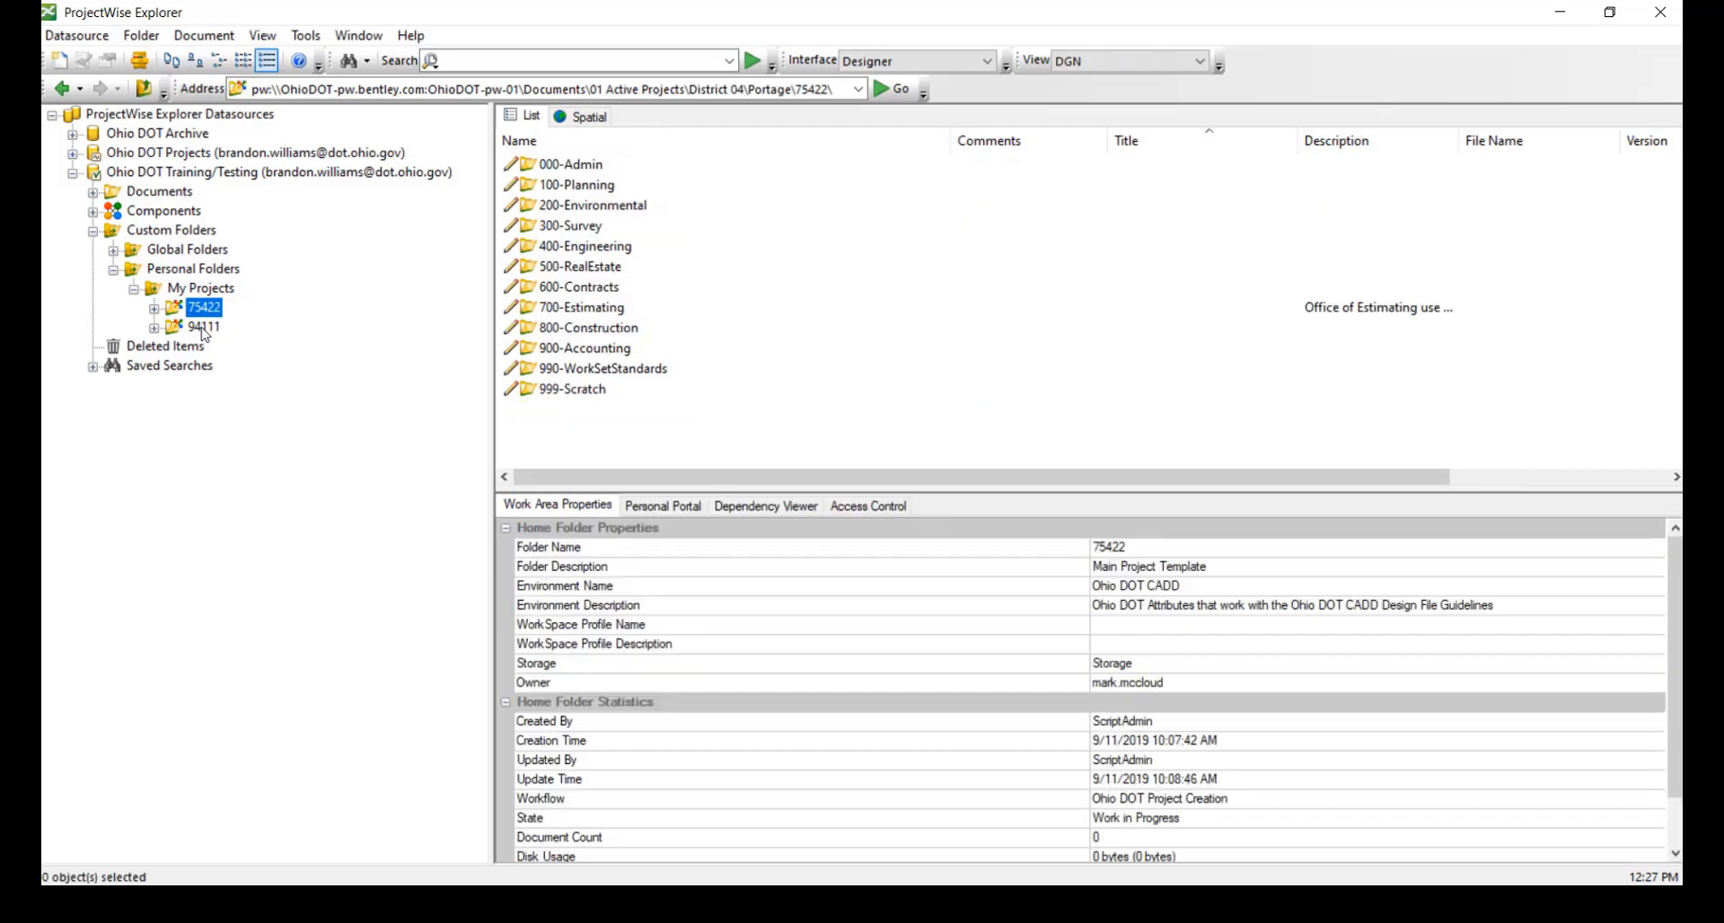
left_click(203, 326)
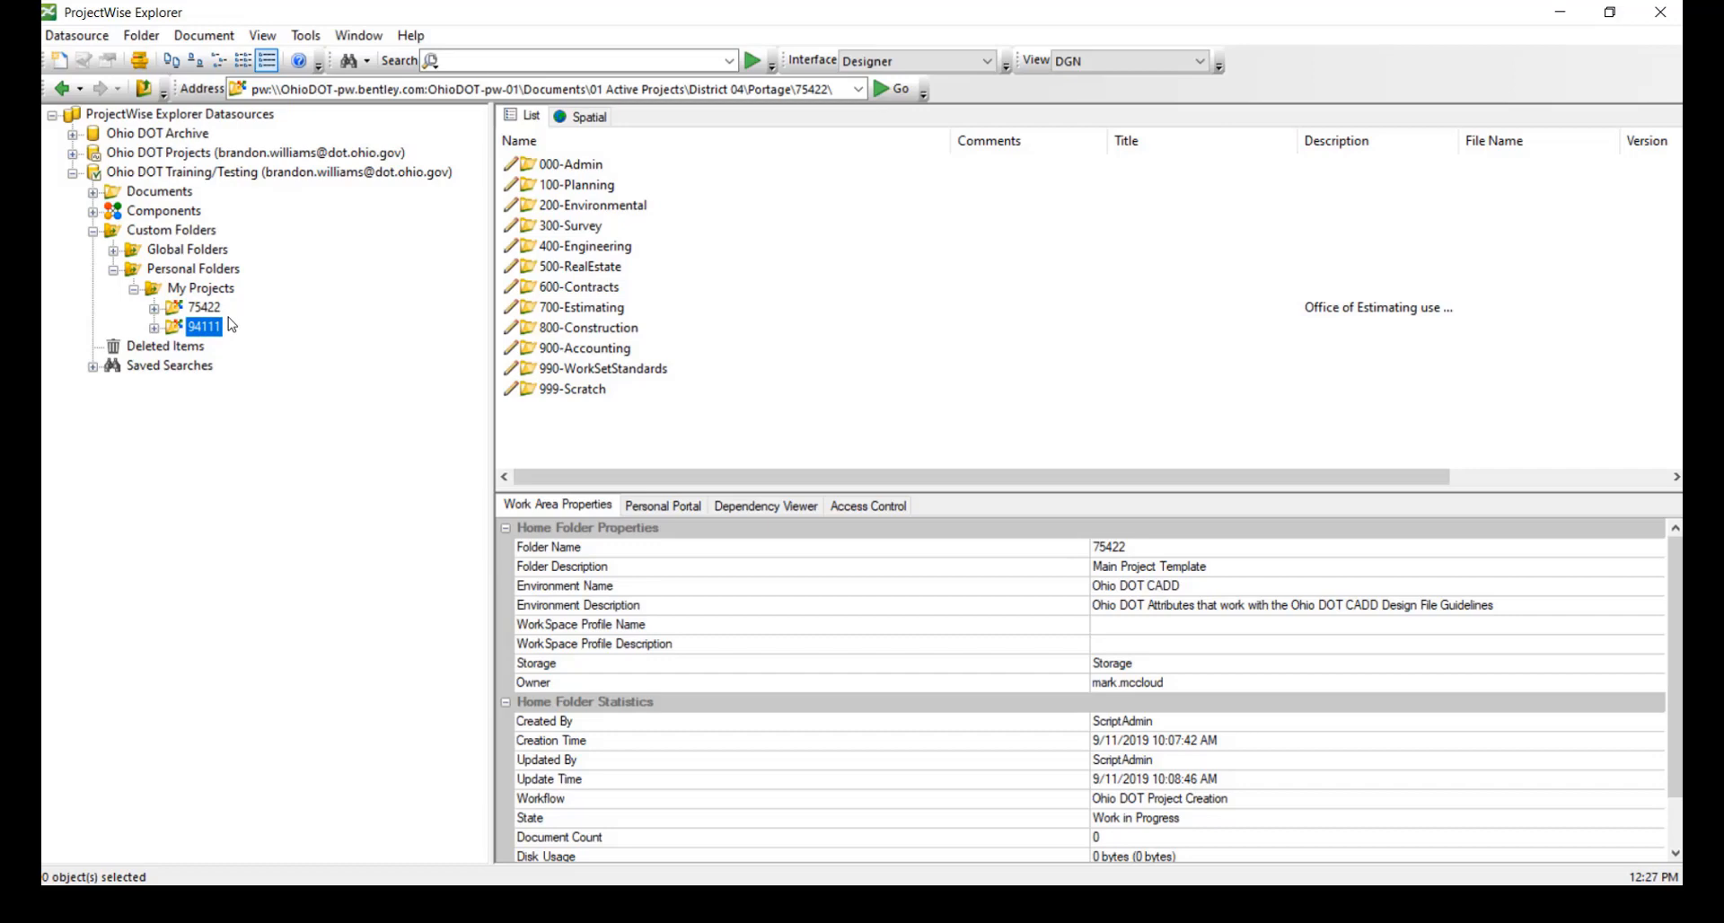
left_click(203, 327)
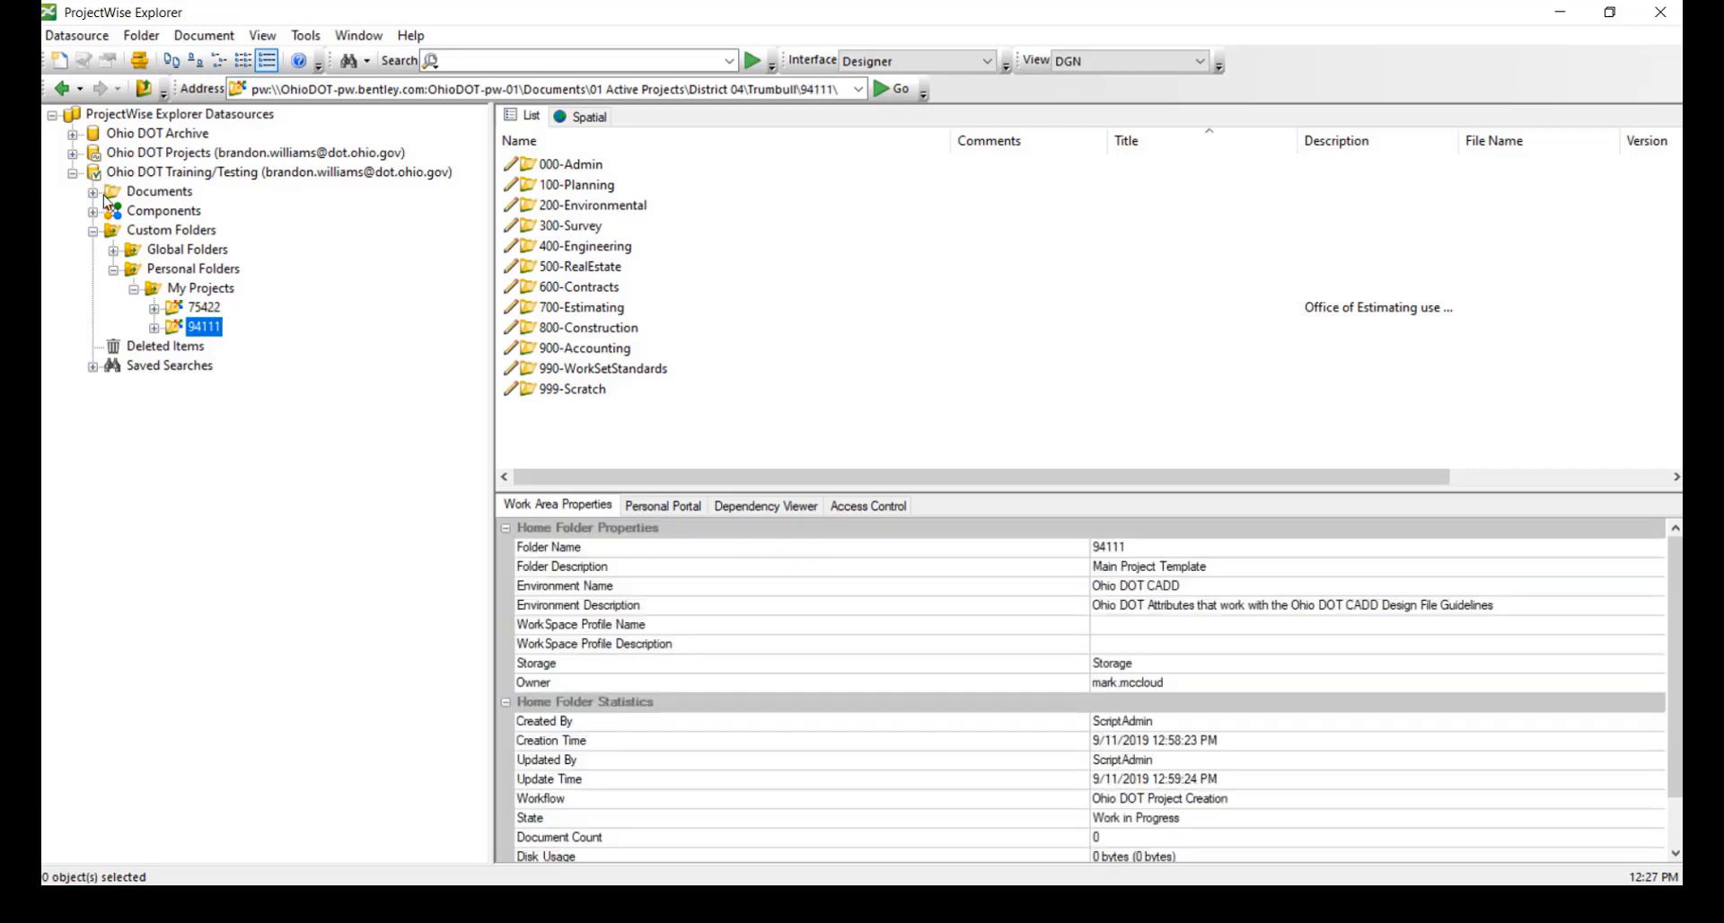
Create a second personal folder named 'Help Documents' under Personal Folders
right_click(194, 267)
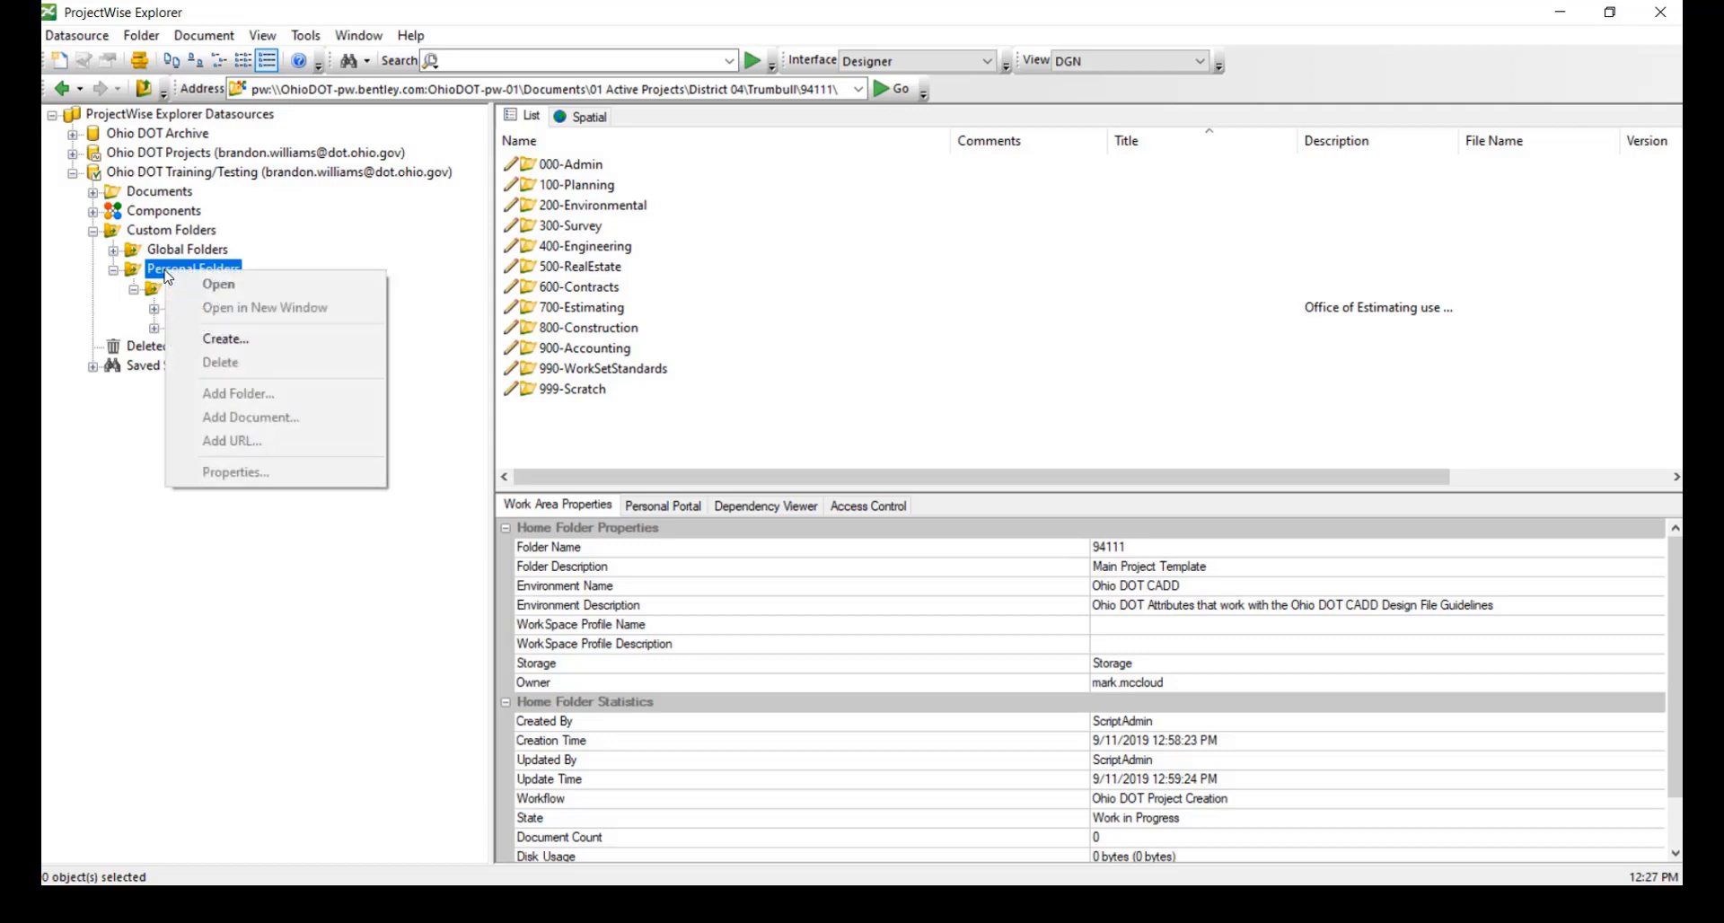
left_click(226, 337)
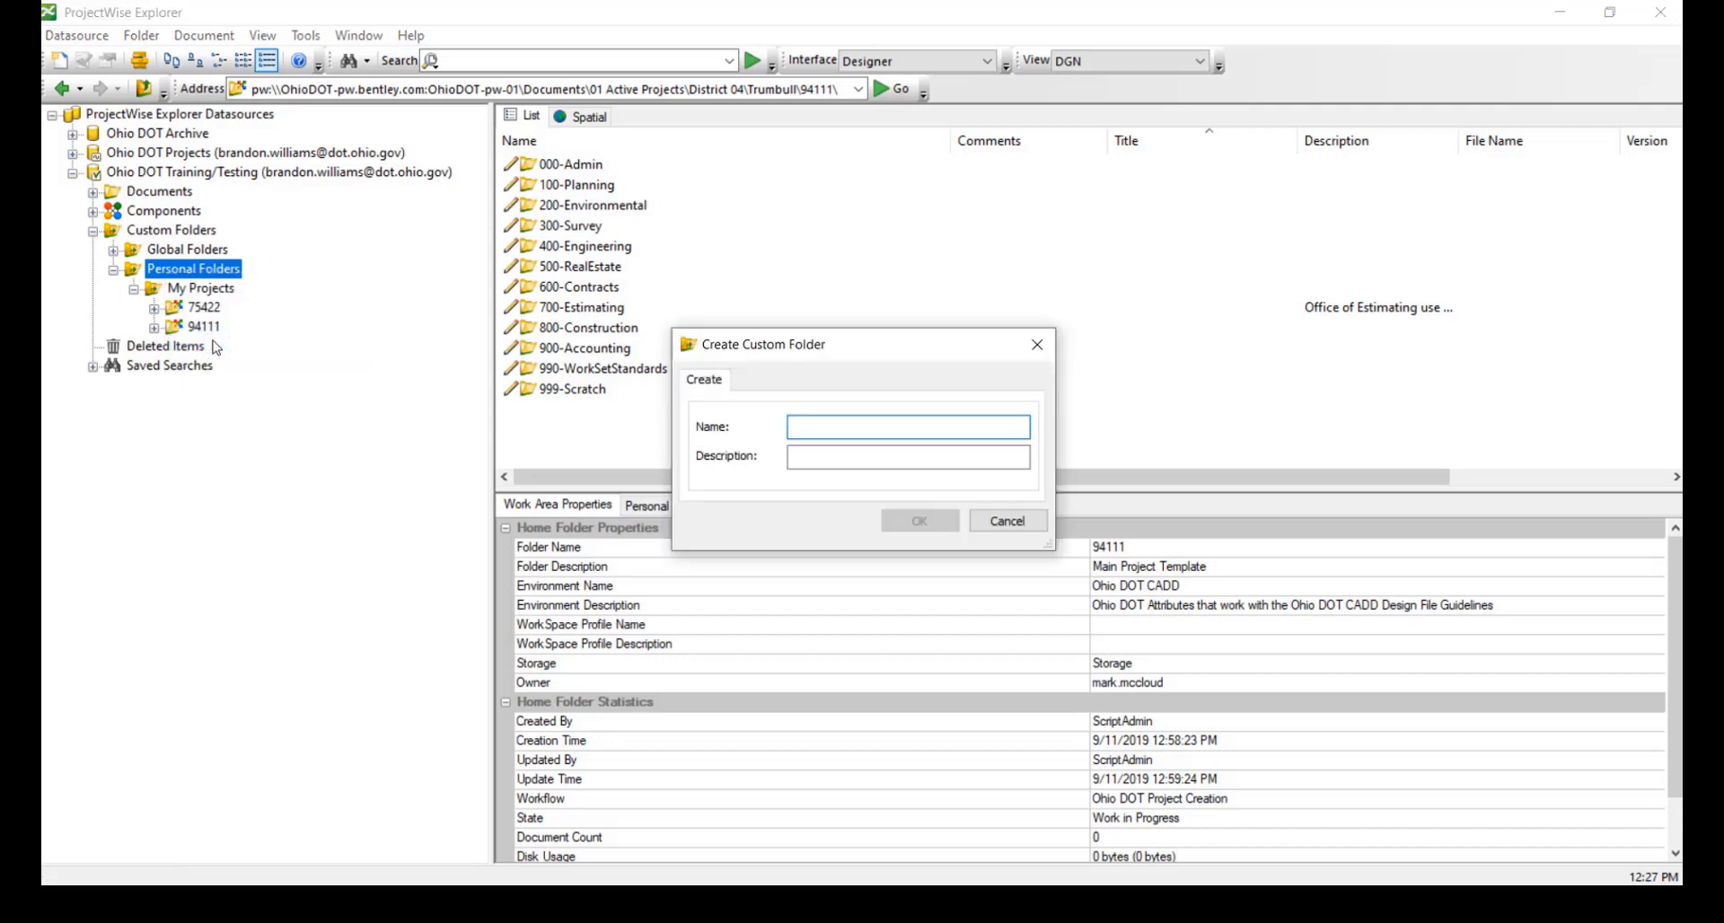
type("Help Do")
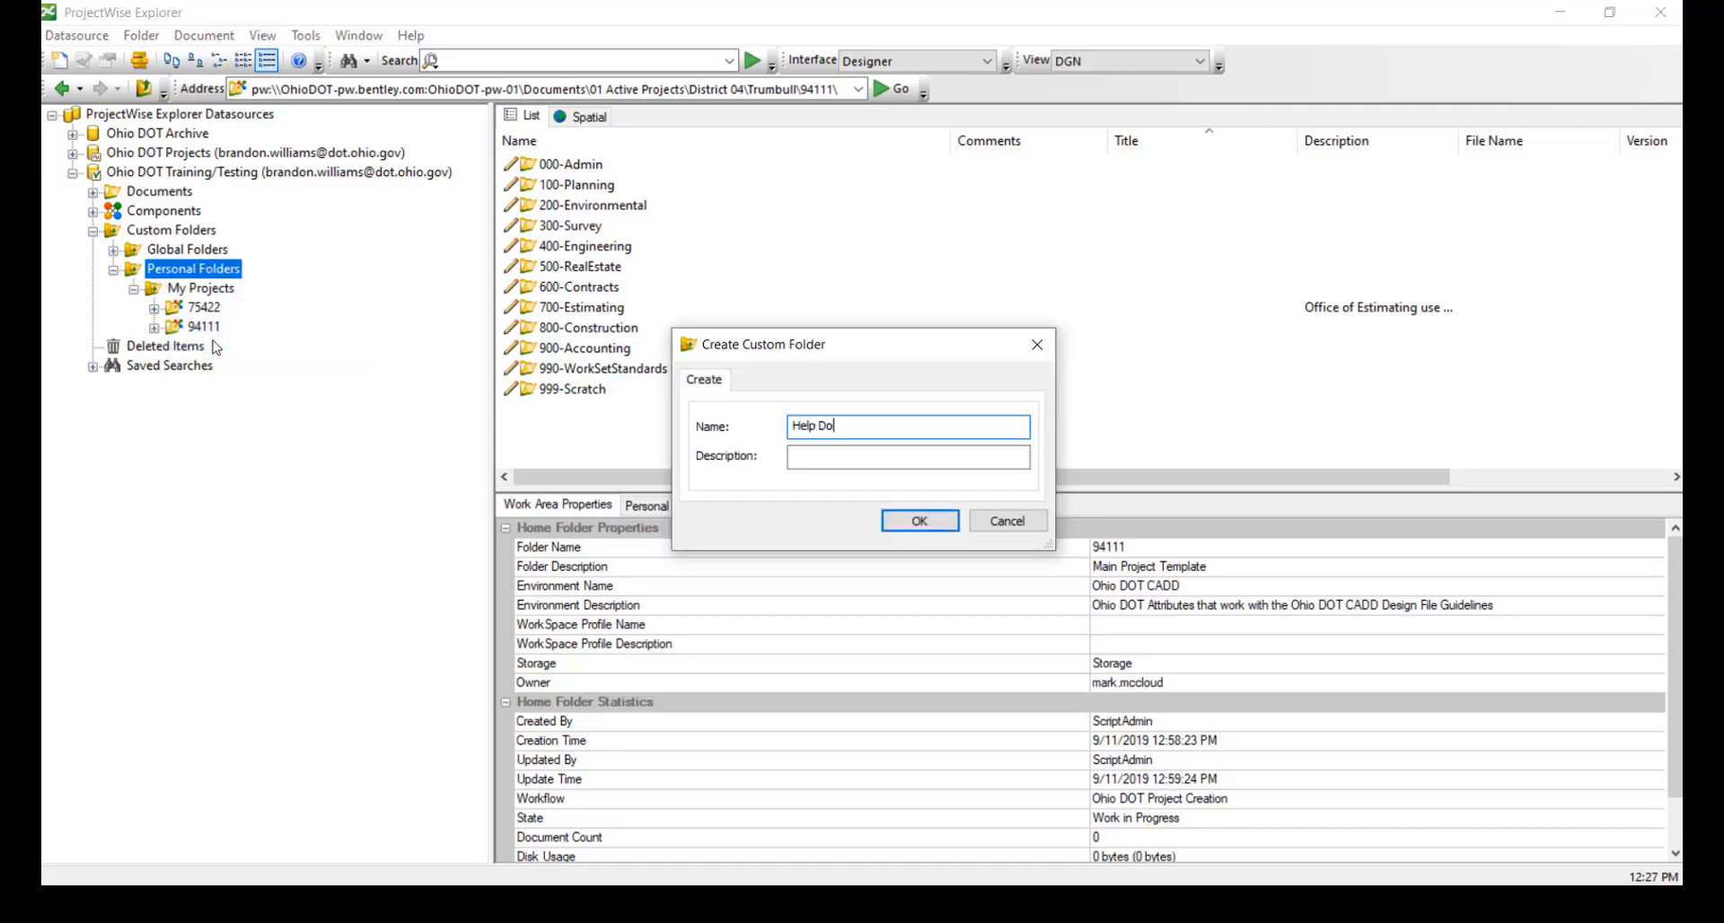
left_click(919, 519)
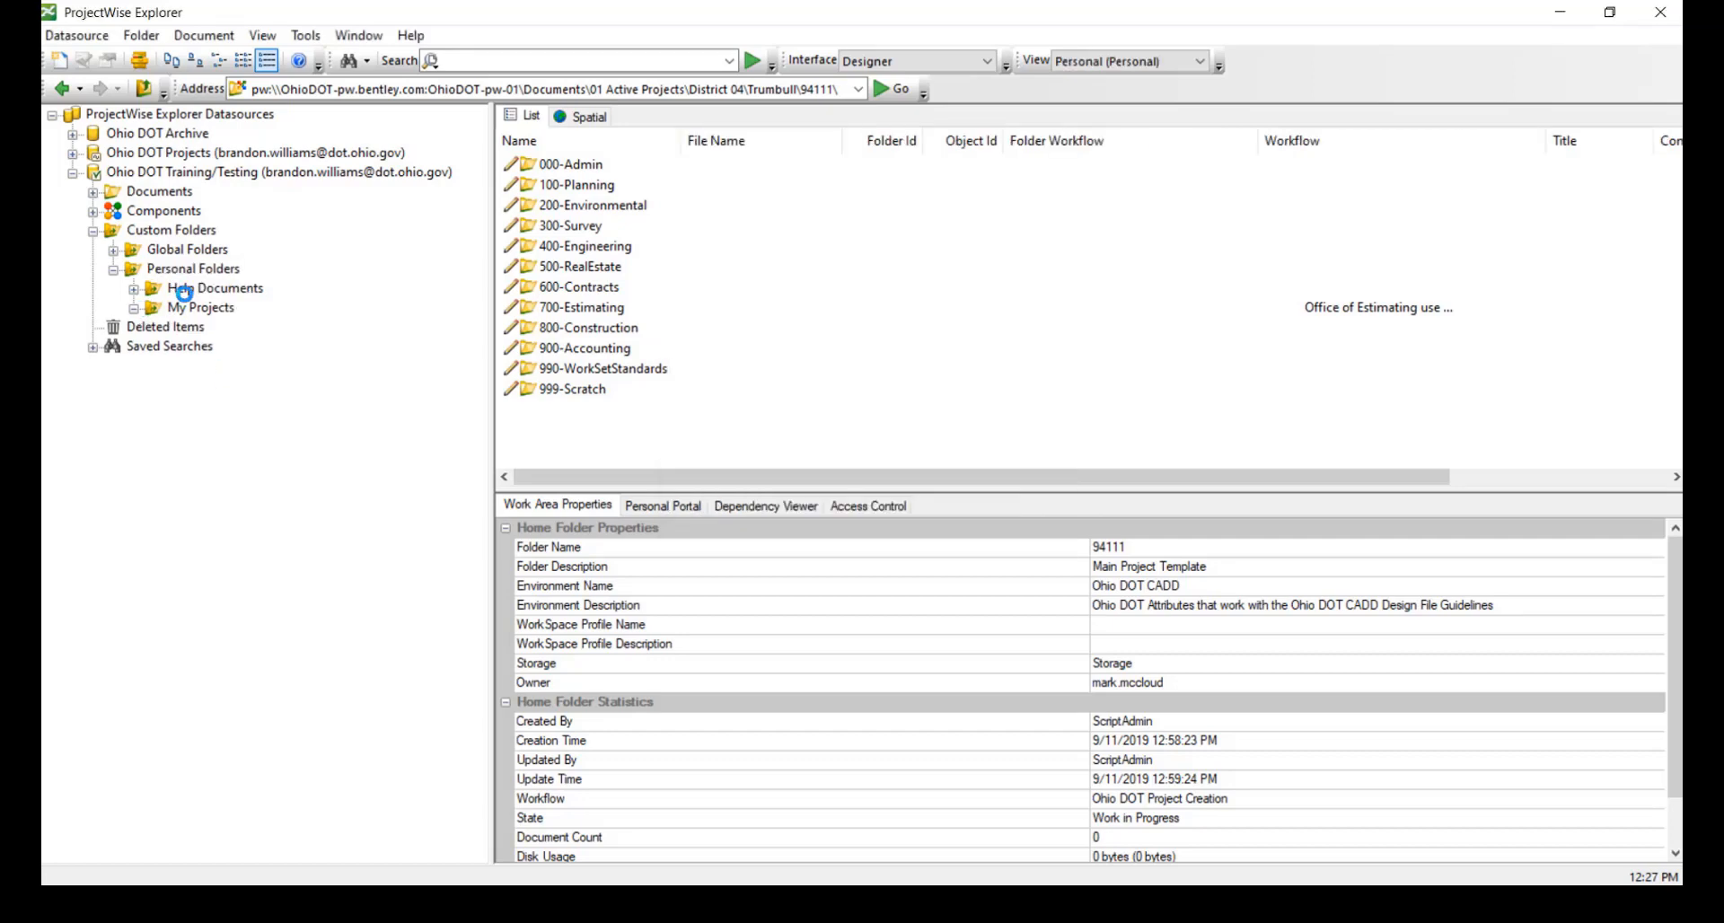
Add BasicFunctionality.mp4 from 03 Standards > Help Documents into the personal Help Documents folder
right_click(215, 287)
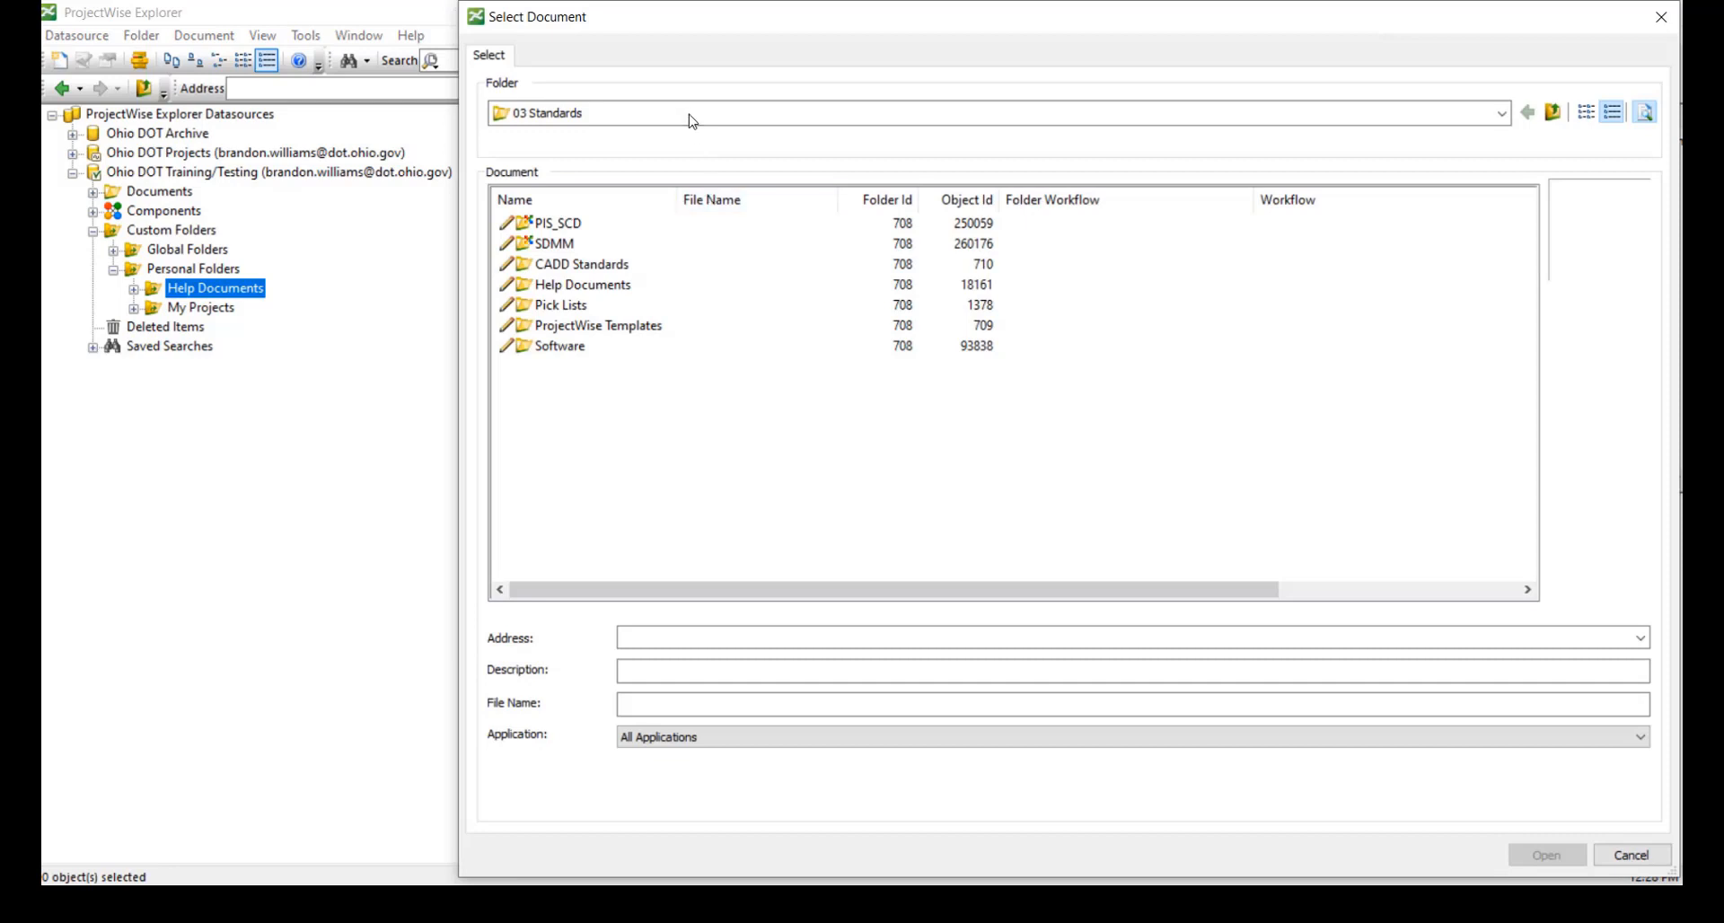
left_click(1499, 111)
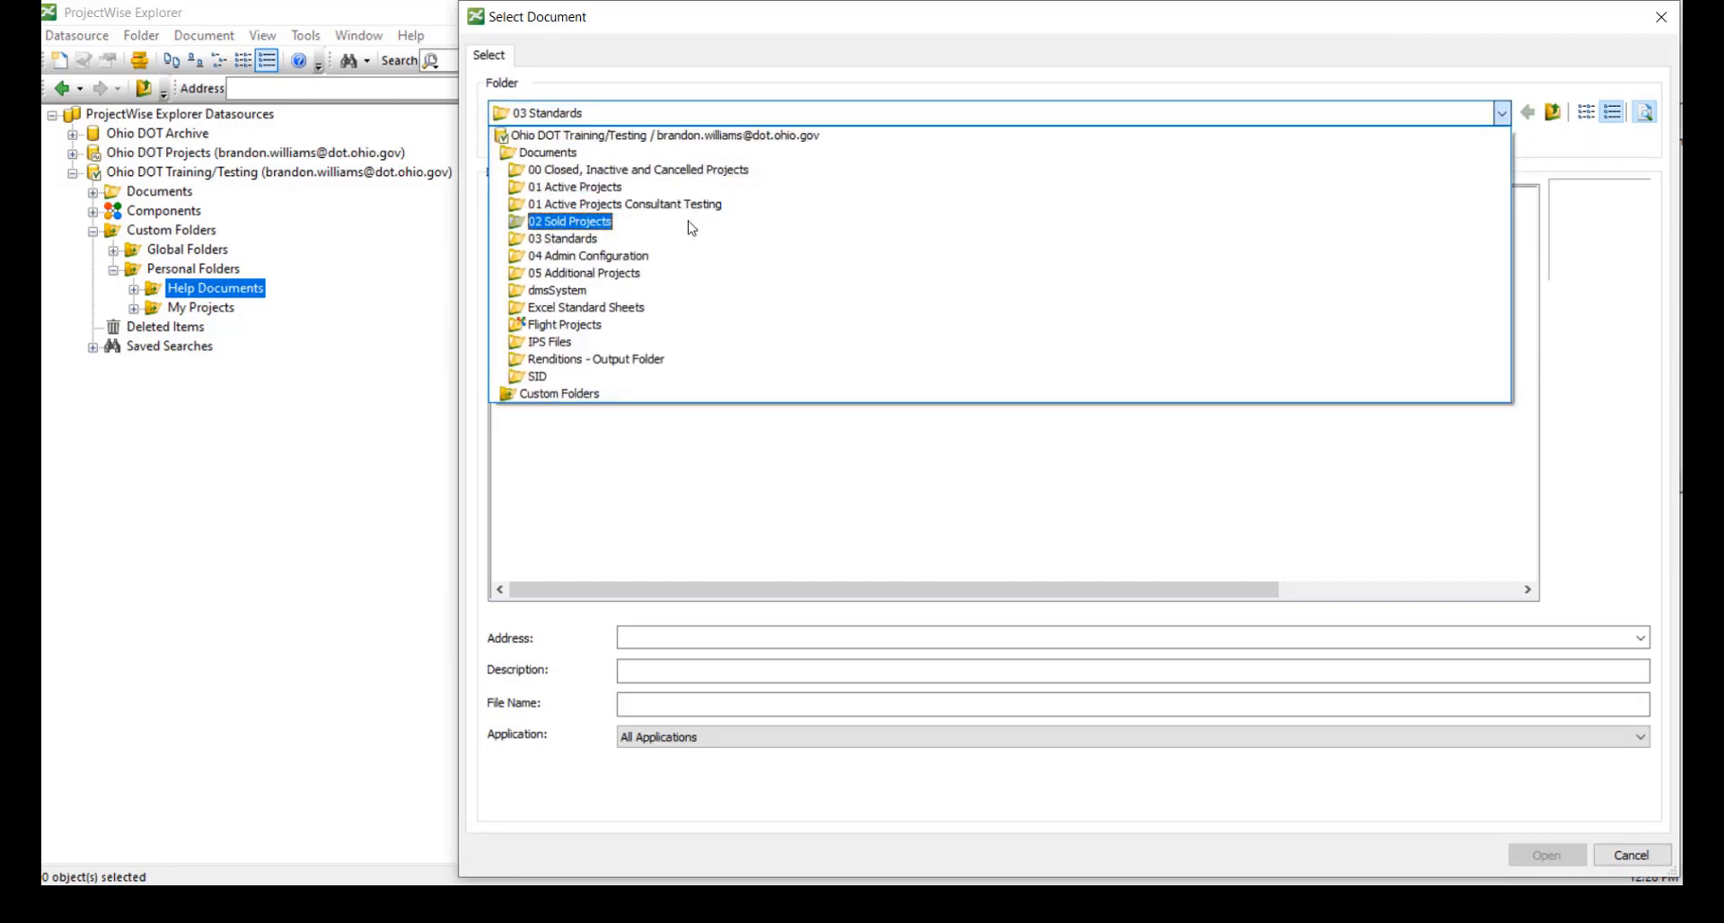
left_click(562, 239)
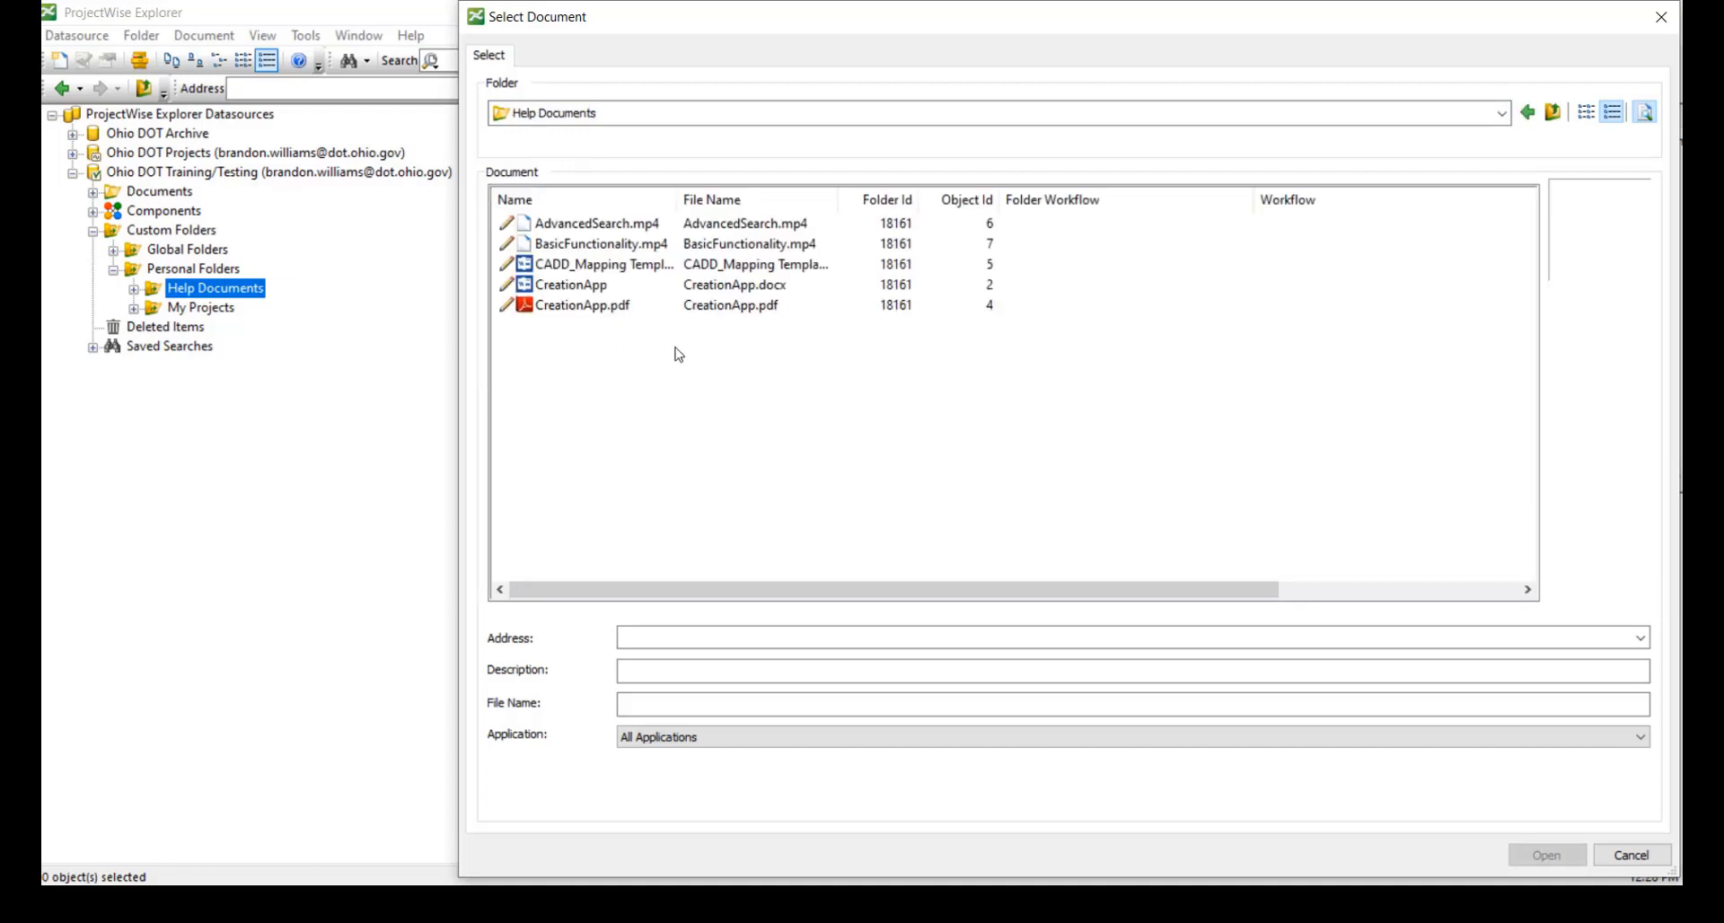
left_click(603, 264)
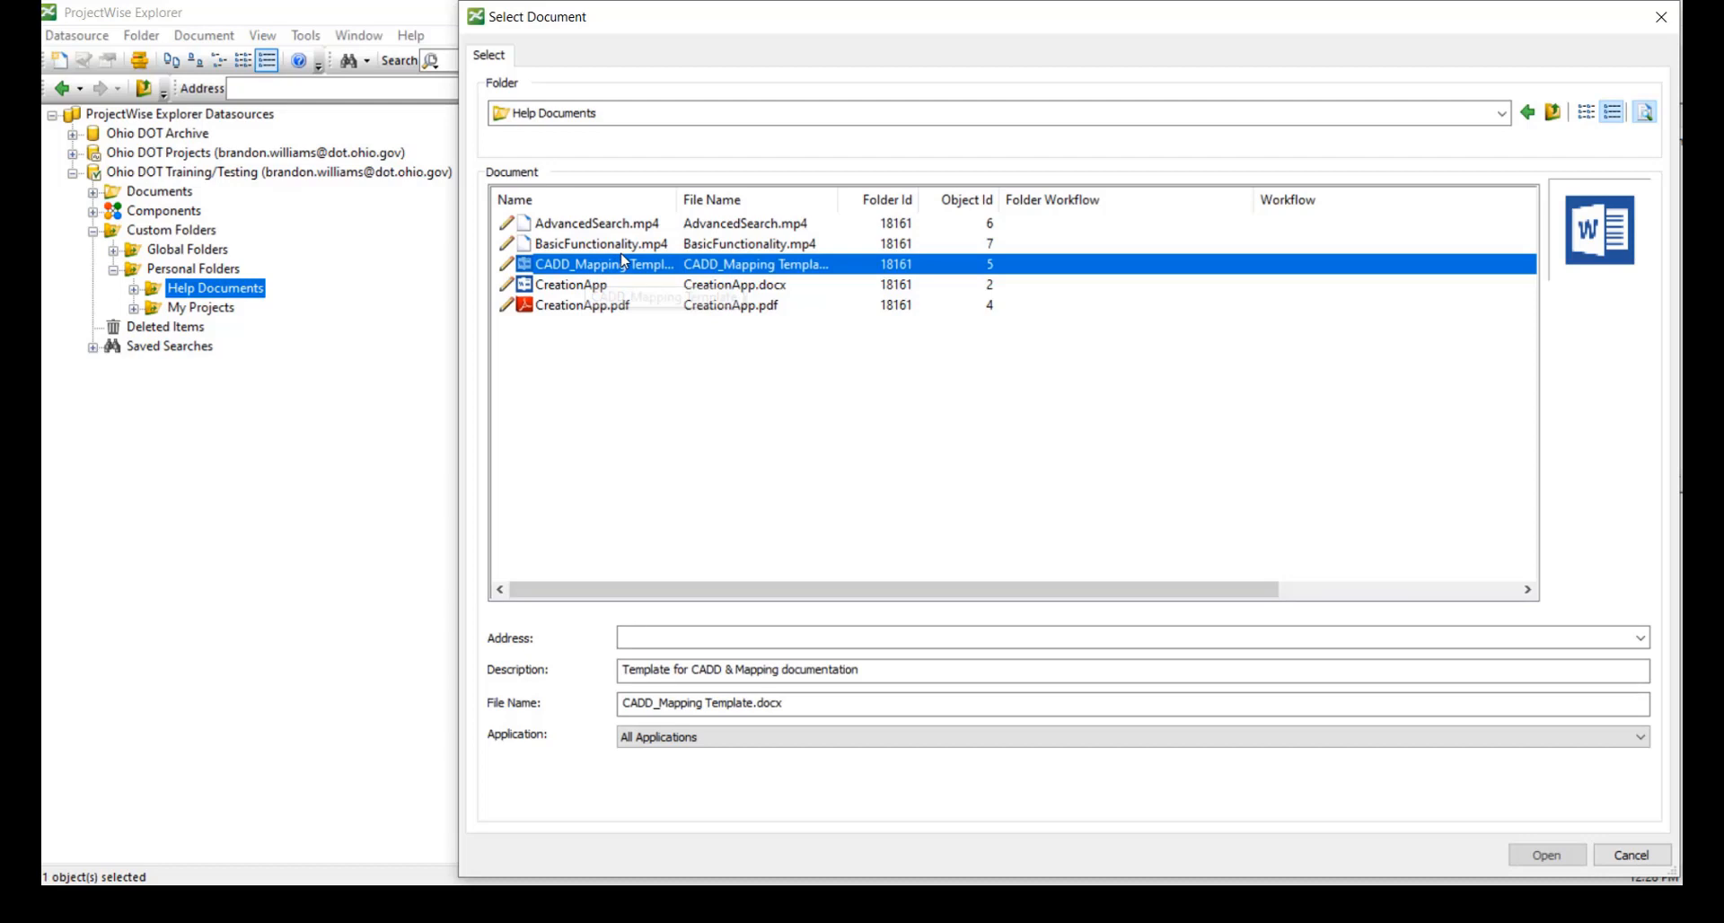
left_click(602, 242)
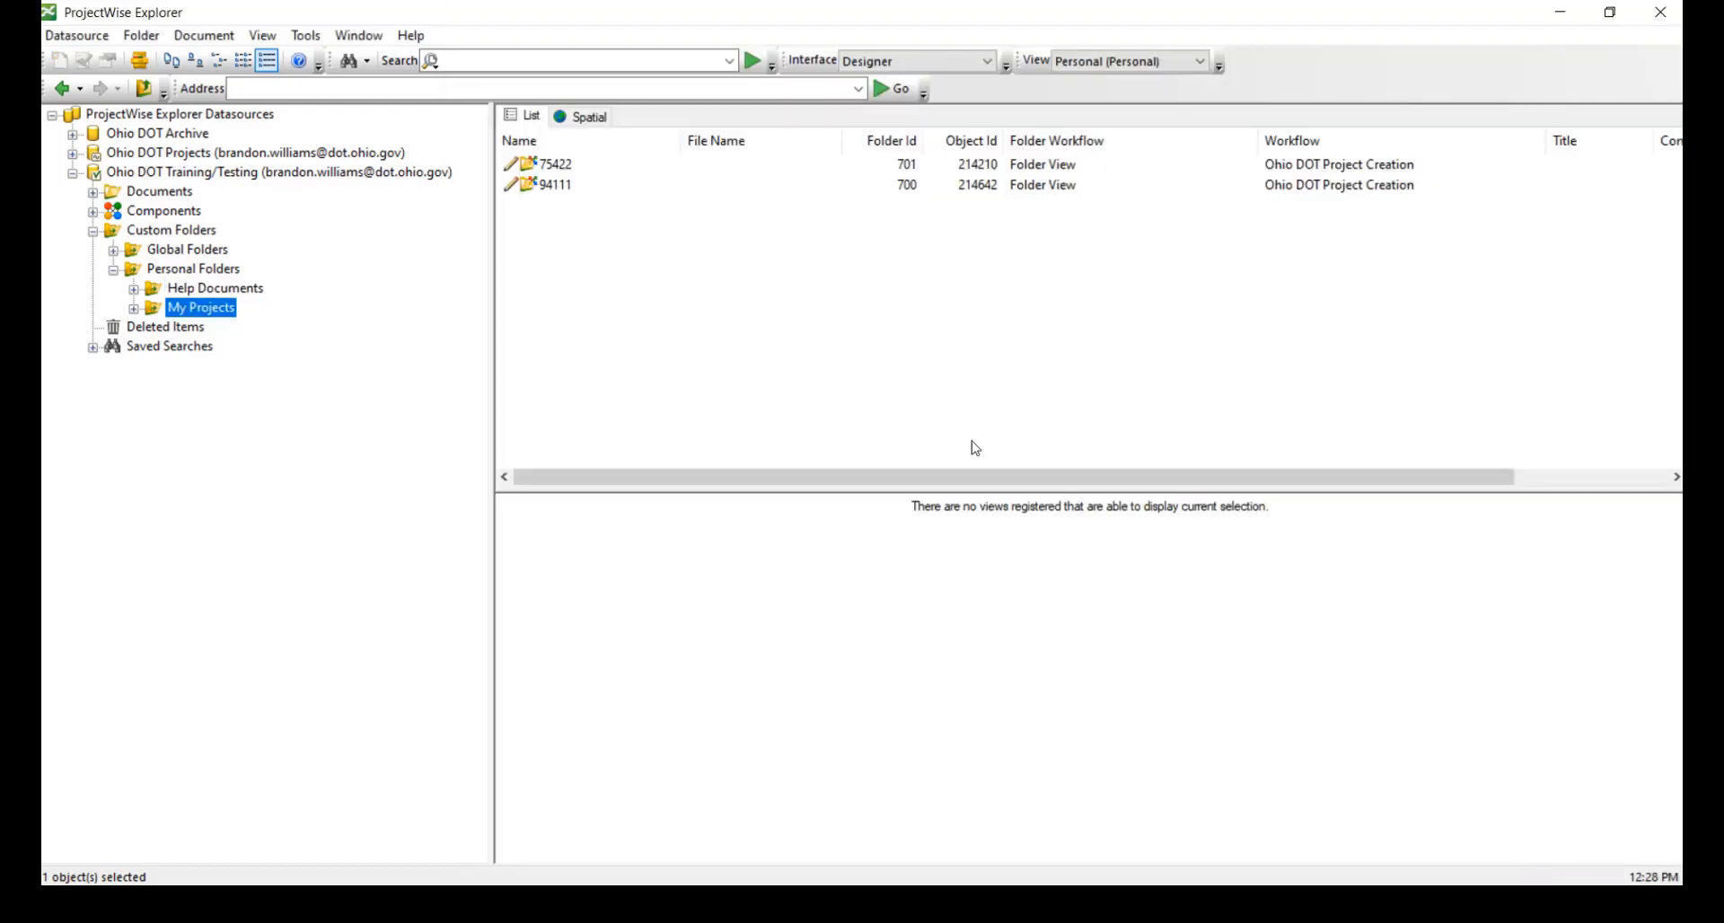
Show the personal Help Documents folder now listing BasicFunctionality.mp4
left_click(216, 287)
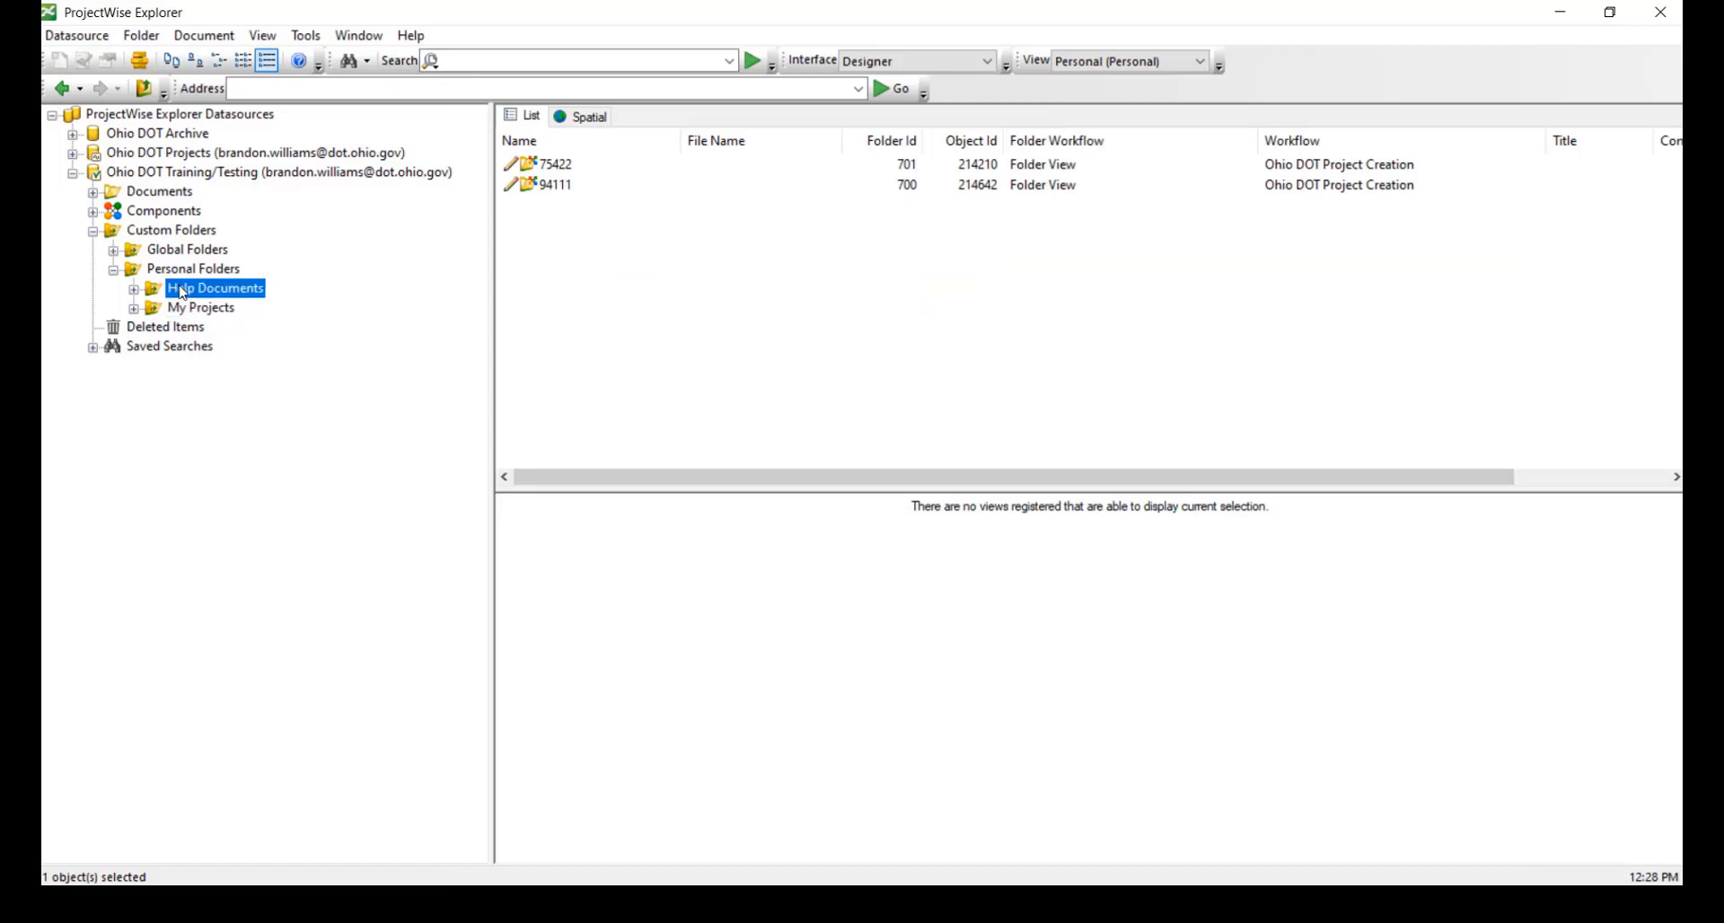
left_click(216, 288)
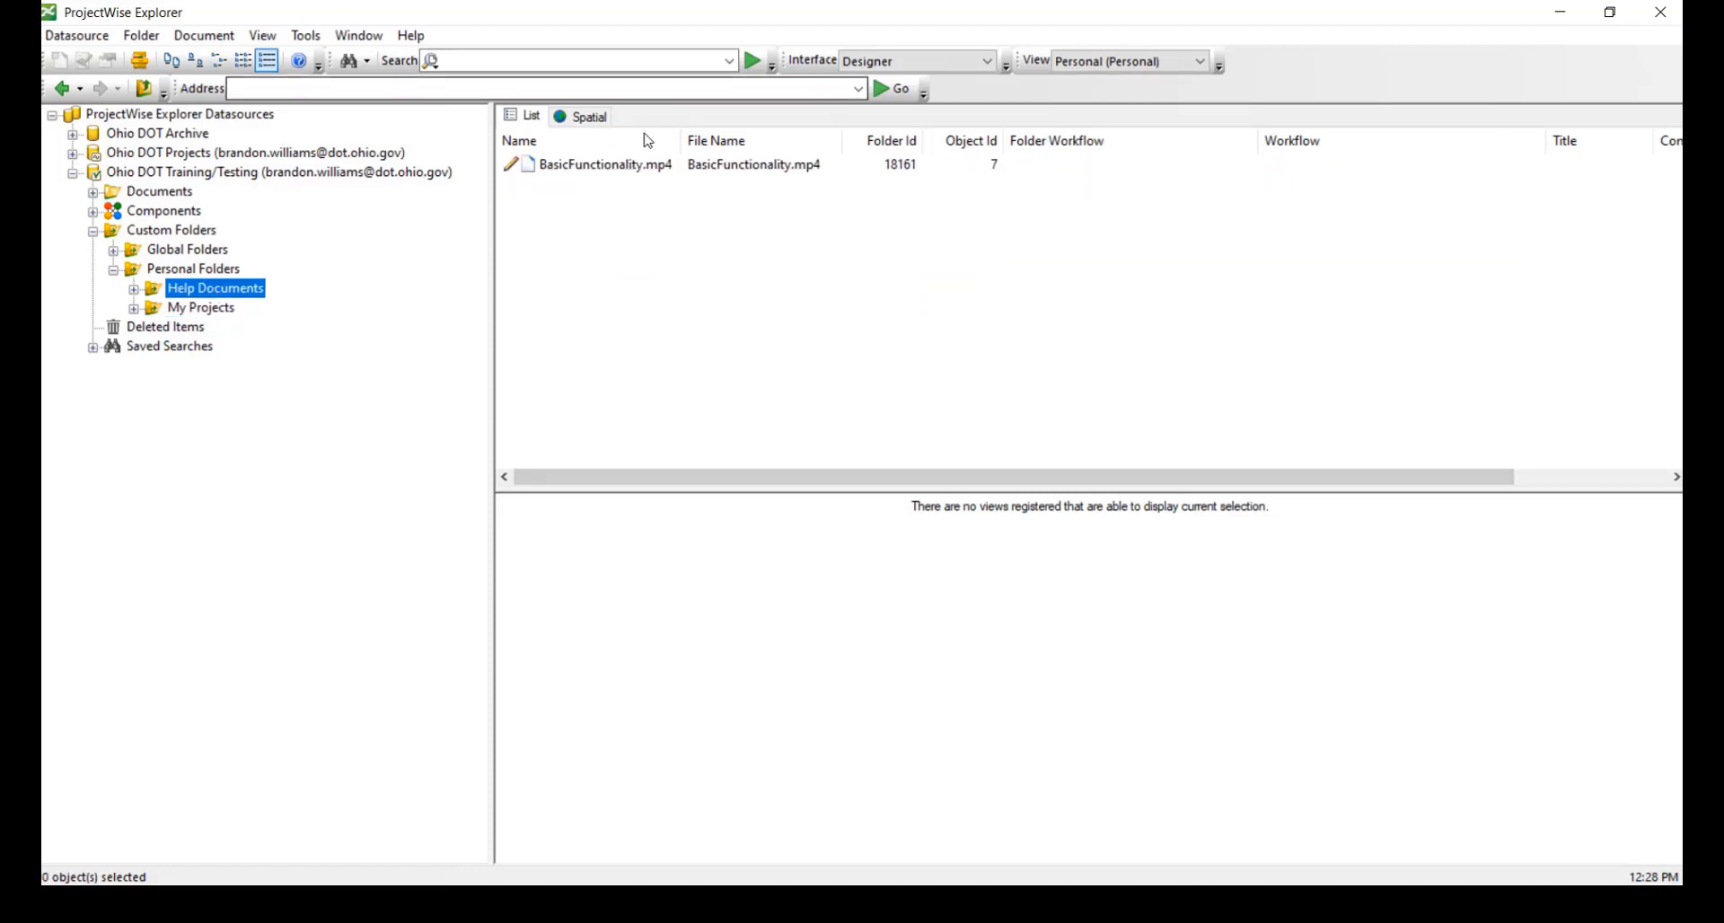